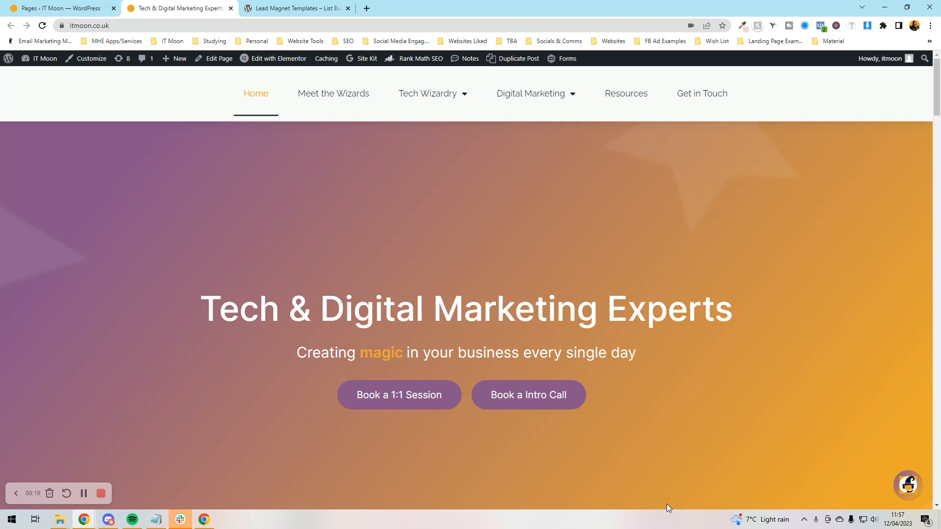
mouse_move(467, 272)
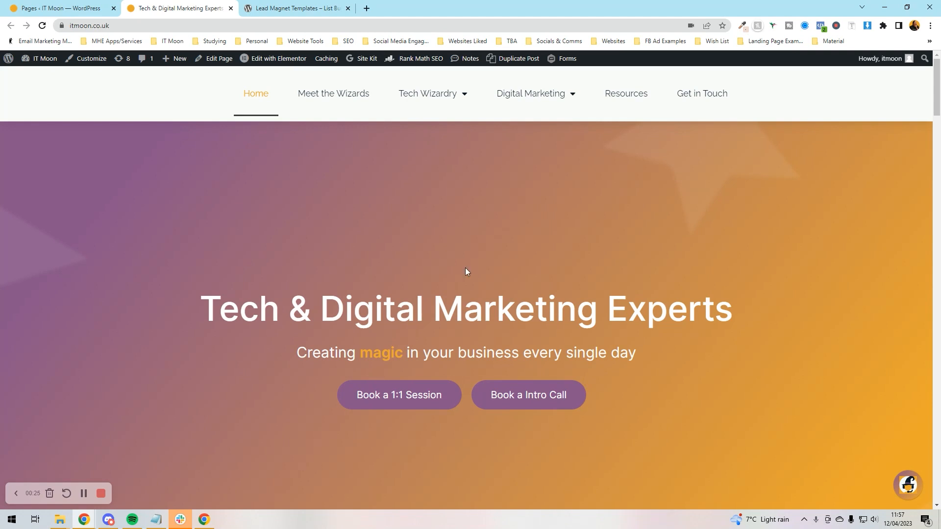
Switch to the List Building Academy page offering 100 free lead magnet templates
scroll("down", 3)
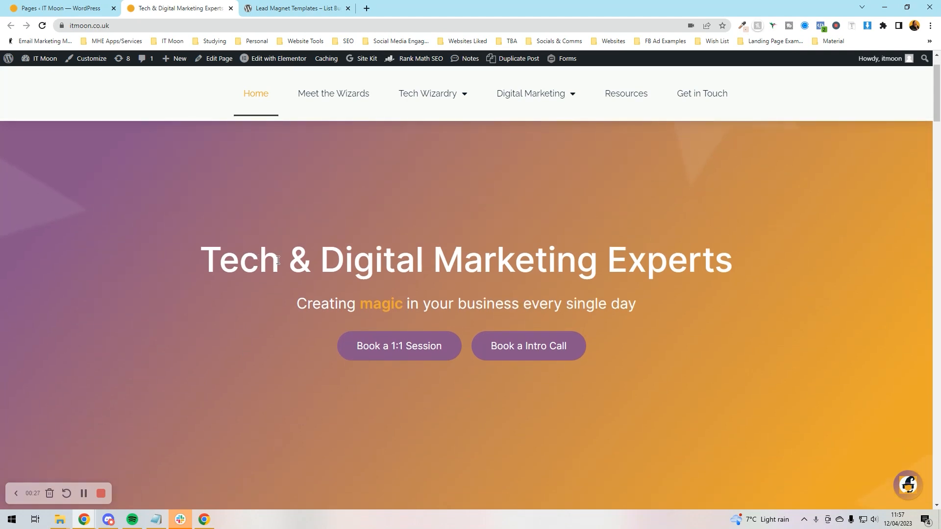
scroll("down", 3)
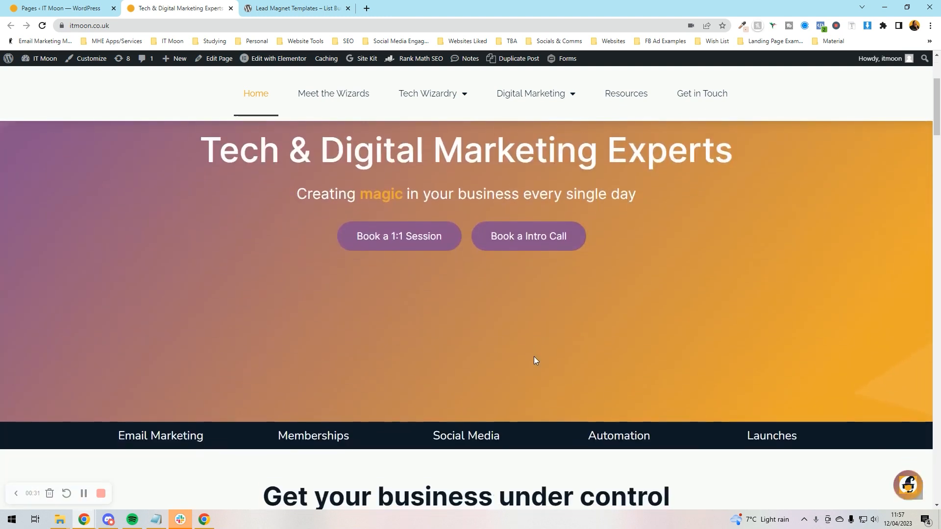
scroll("down", 3)
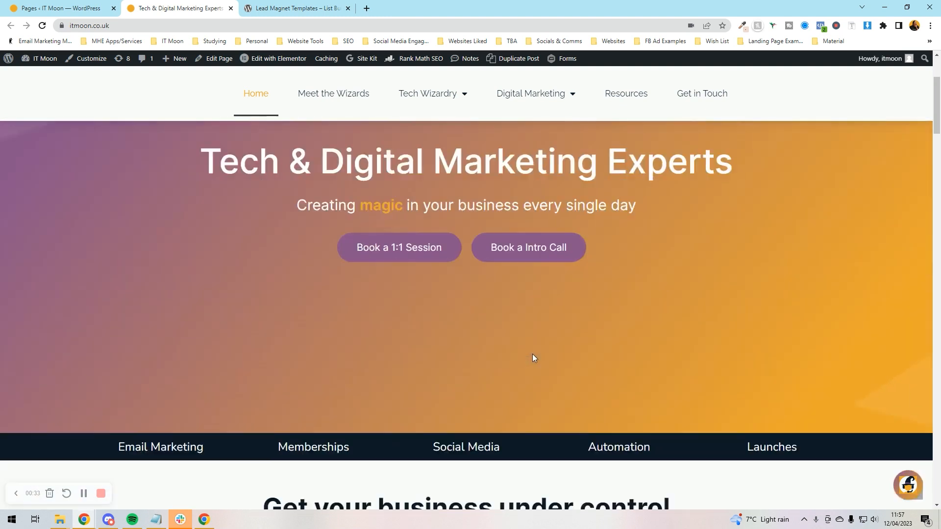
scroll("down", 3)
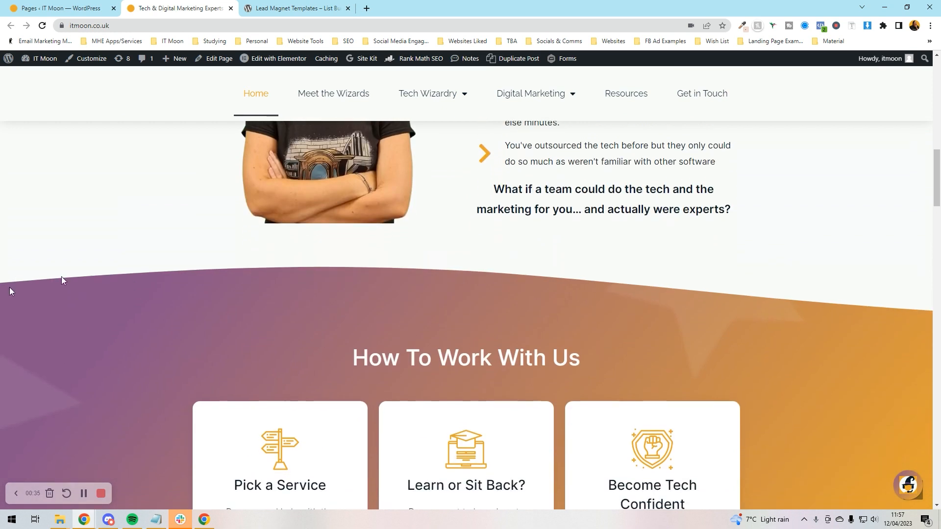
mouse_move(858, 312)
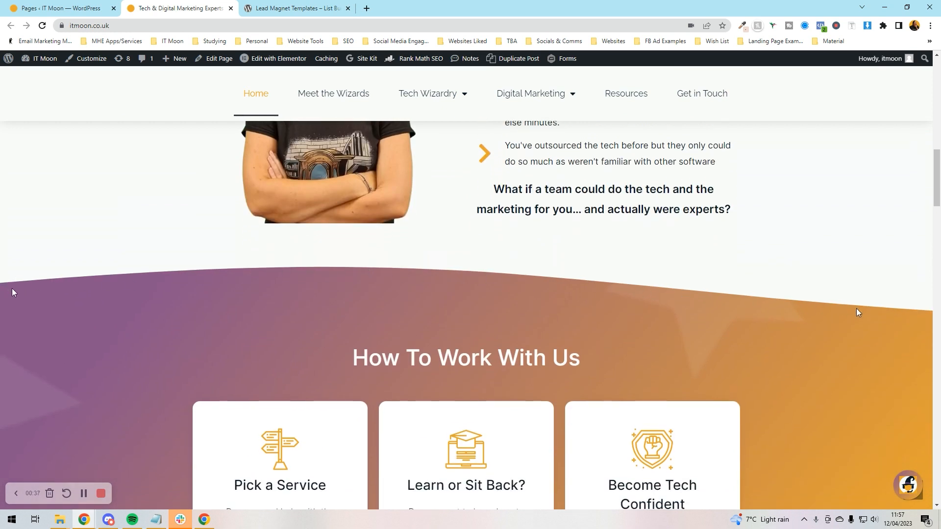
mouse_move(827, 300)
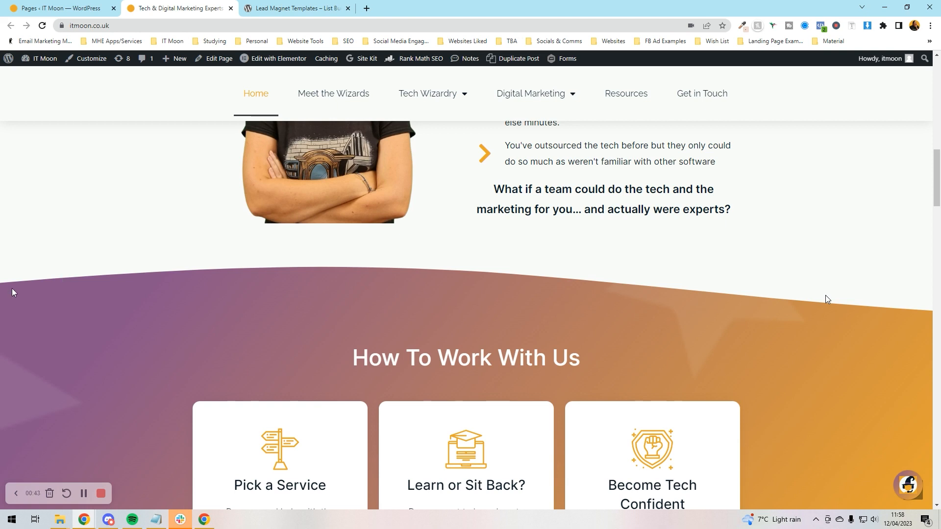
scroll("down", 3)
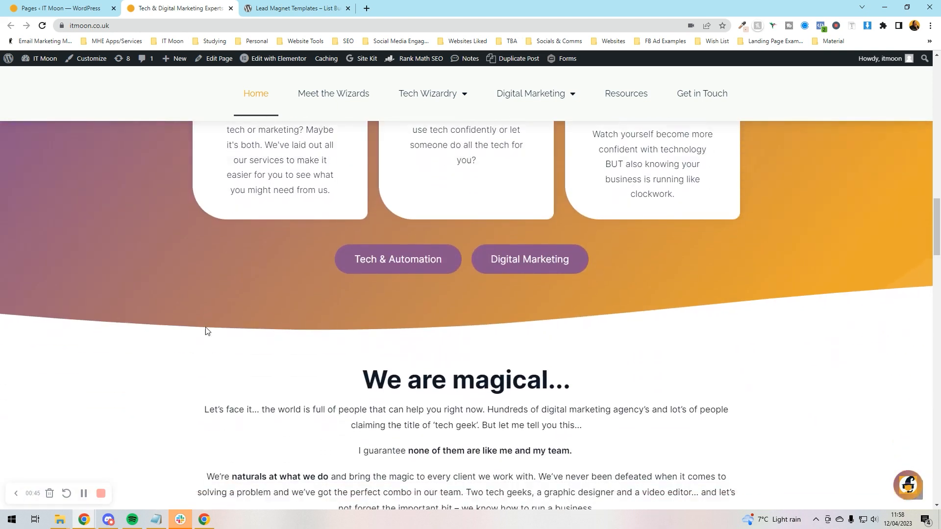
scroll("up", 3)
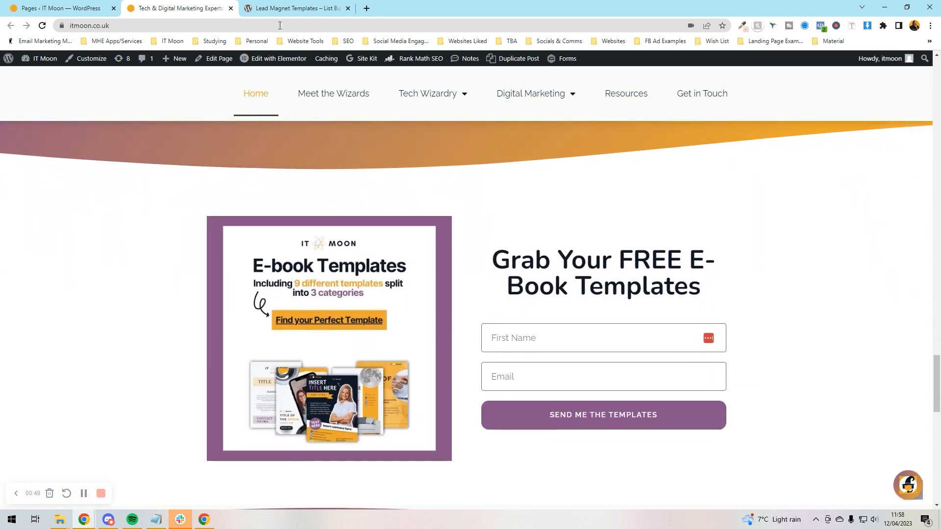
left_click(294, 8)
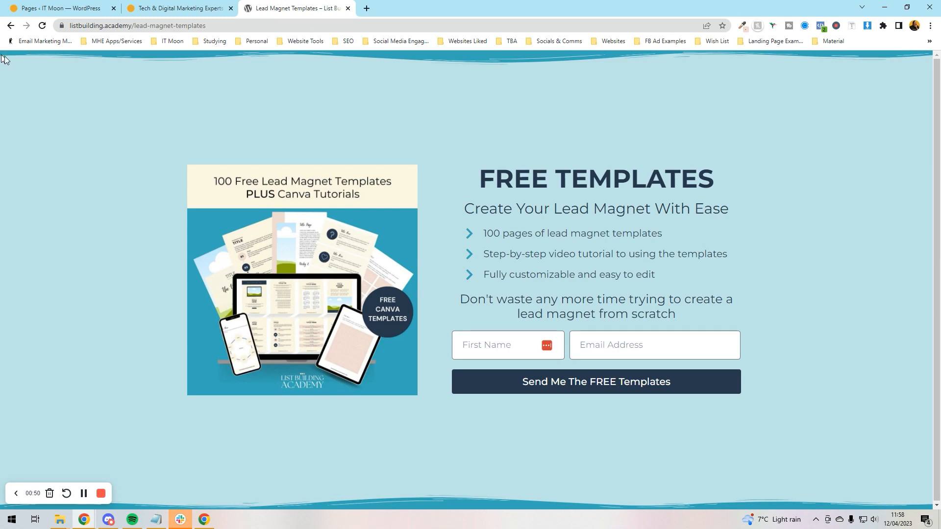
mouse_move(756, 63)
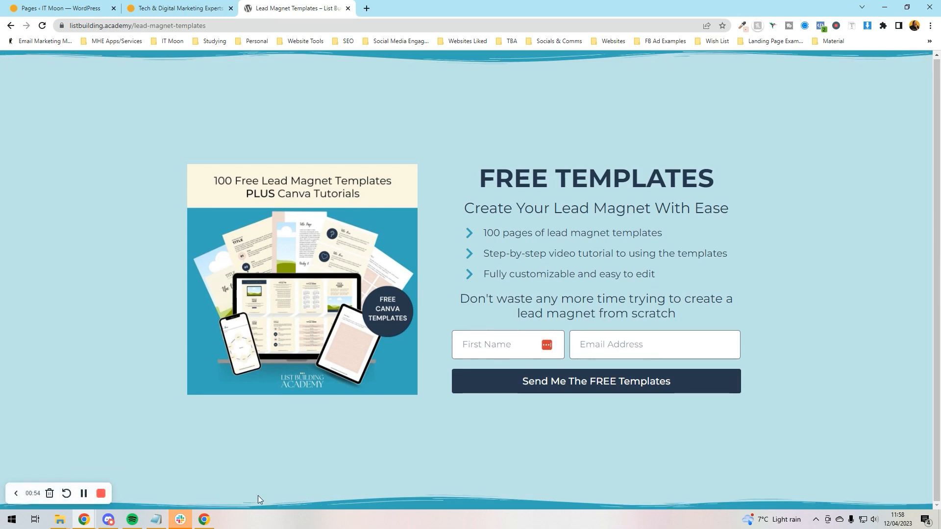
mouse_move(588, 473)
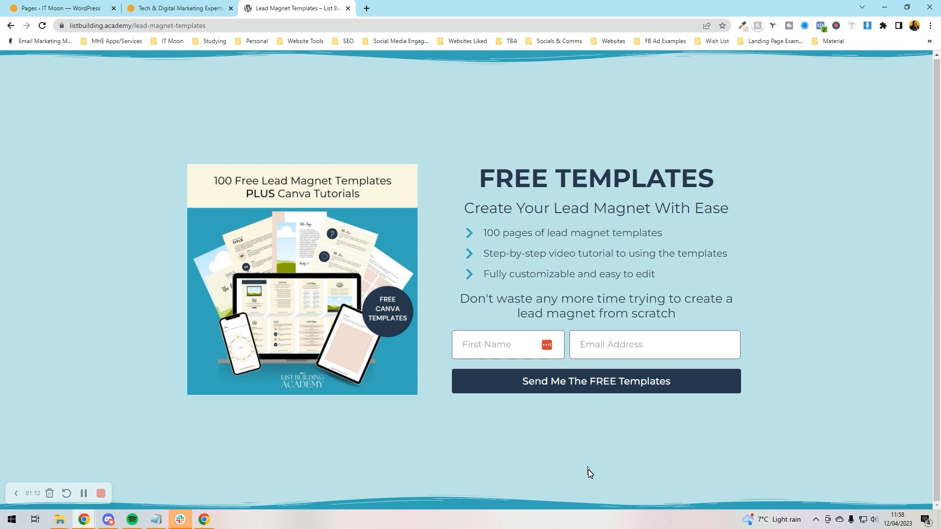
Create a new WordPress page titled 'Shape Divider' and open it in Elementor
left_click(59, 8)
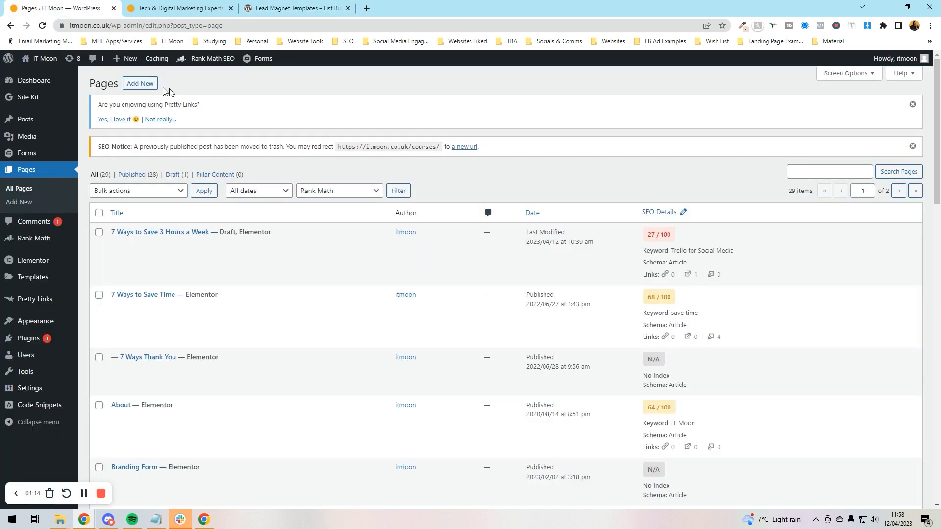
left_click(140, 83)
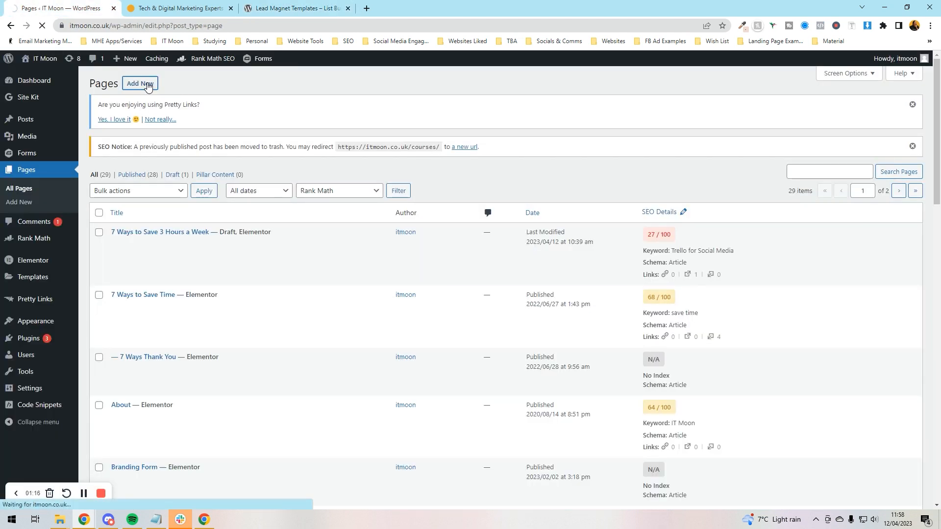
left_click(140, 83)
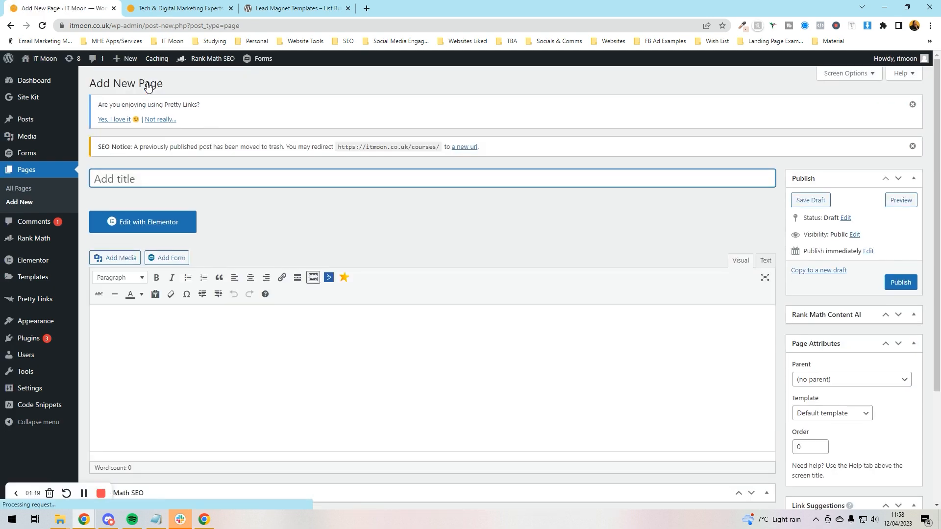
type("Shape")
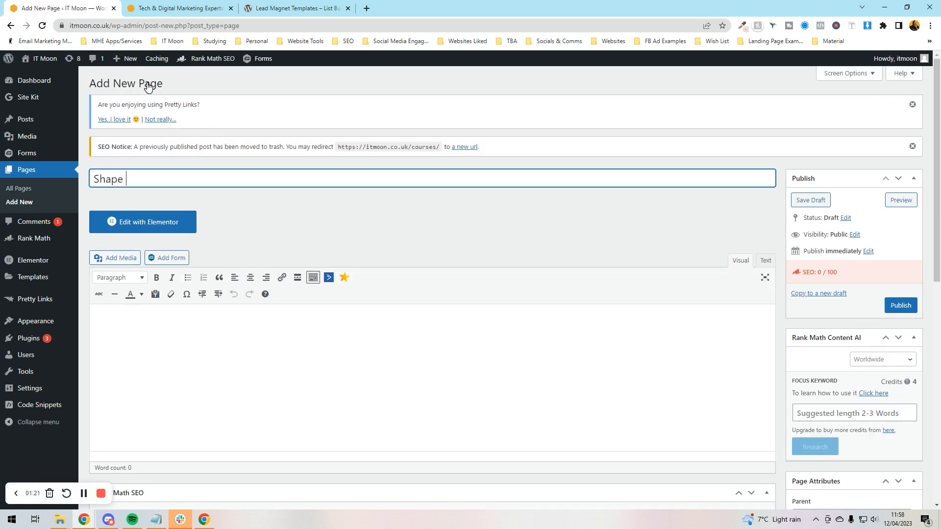
type("Divider")
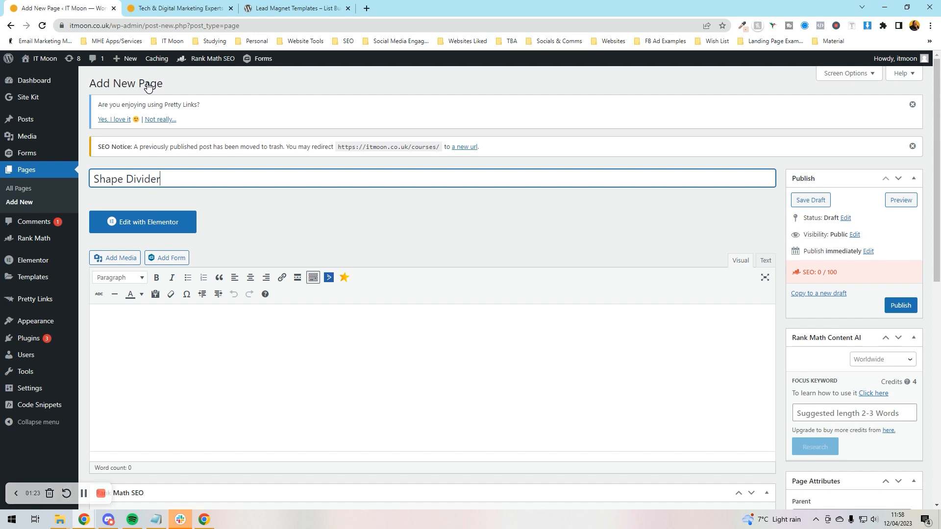
left_click(143, 221)
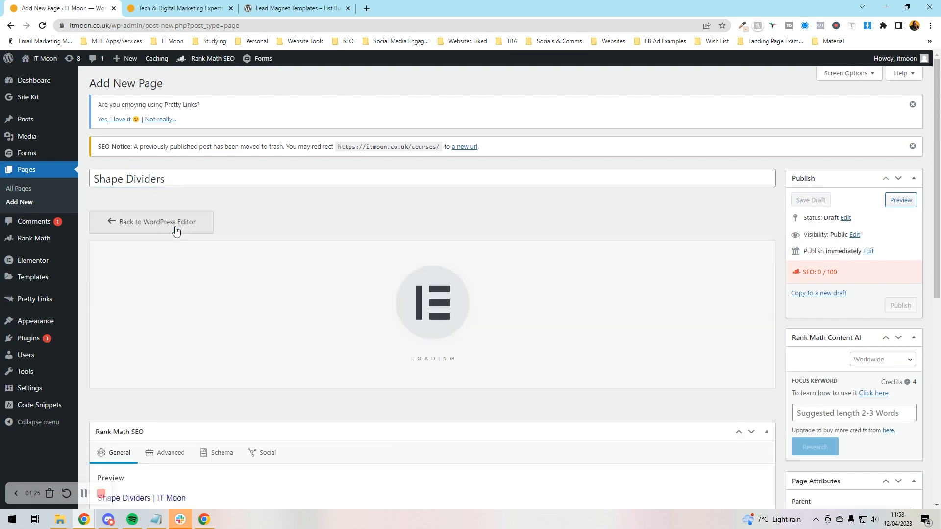
left_click(810, 200)
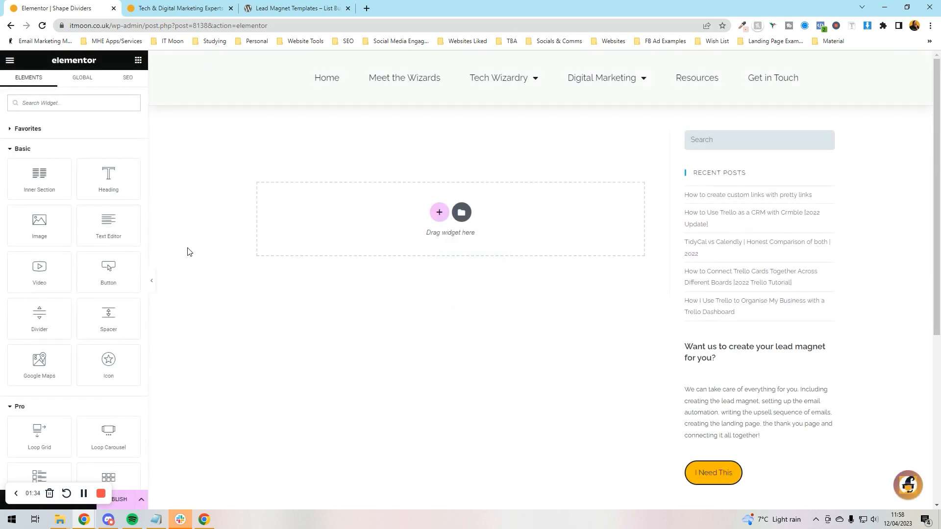
mouse_move(530, 293)
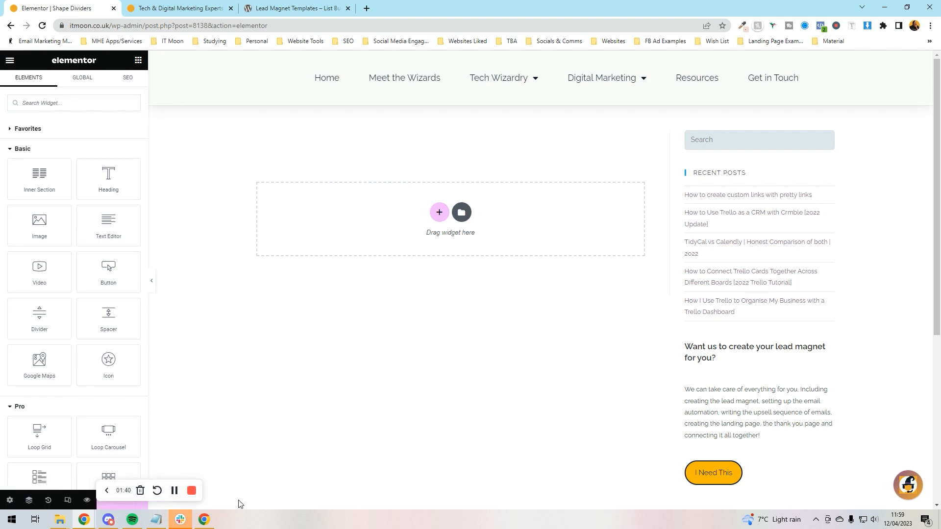
Set the page layout to Elementor Canvas in Page Settings
left_click(9, 499)
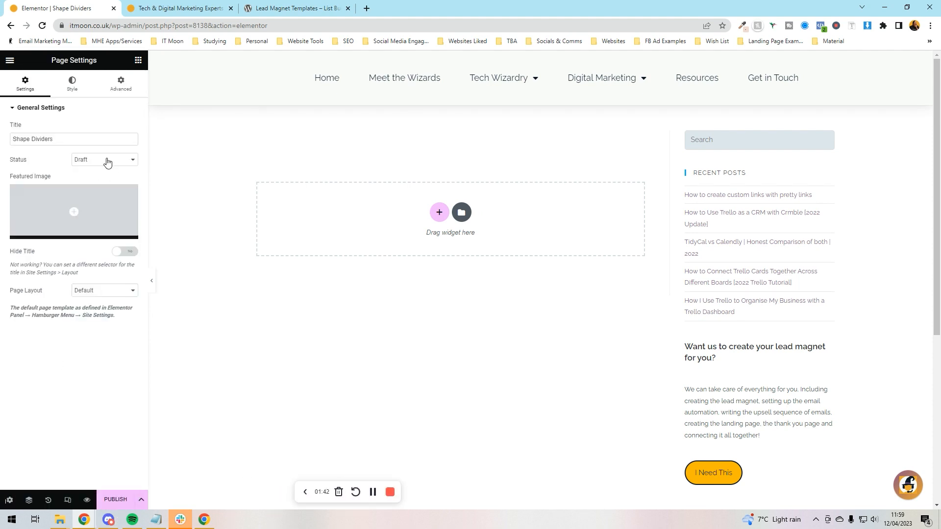
left_click(104, 290)
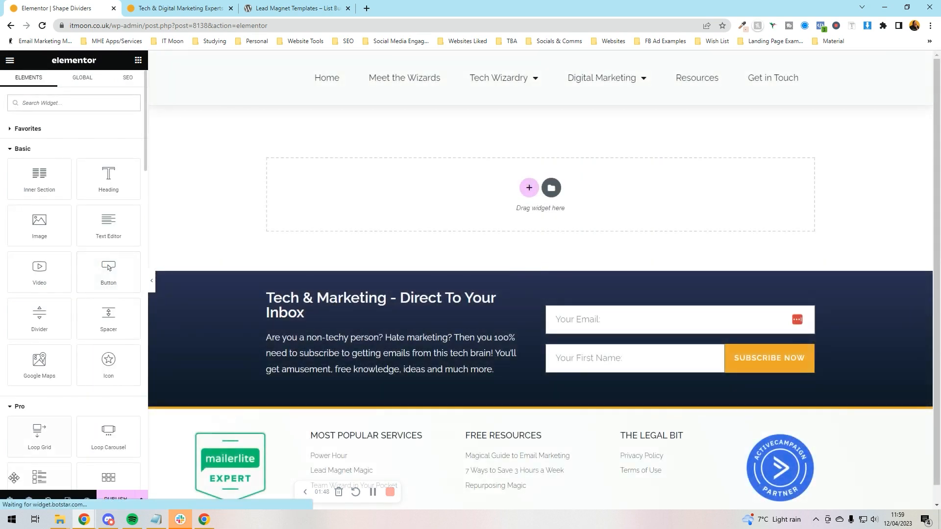
left_click(102, 290)
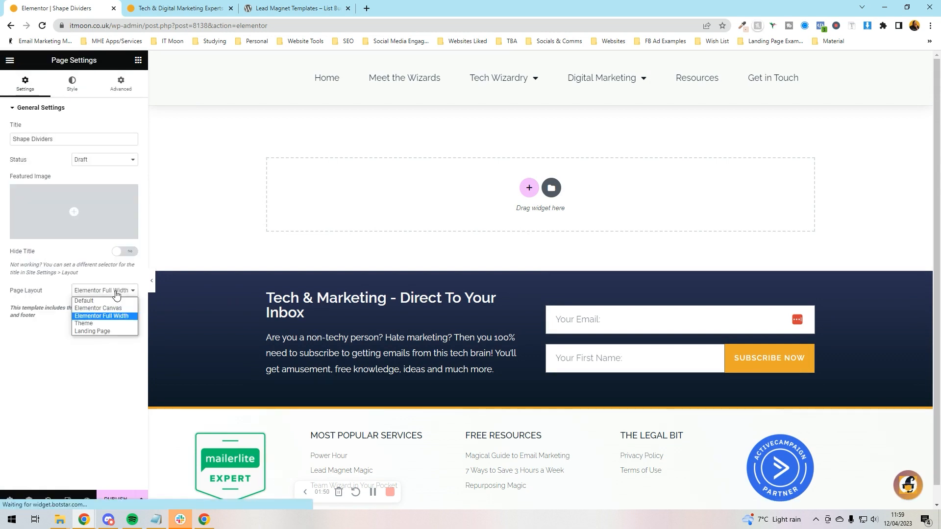
left_click(98, 308)
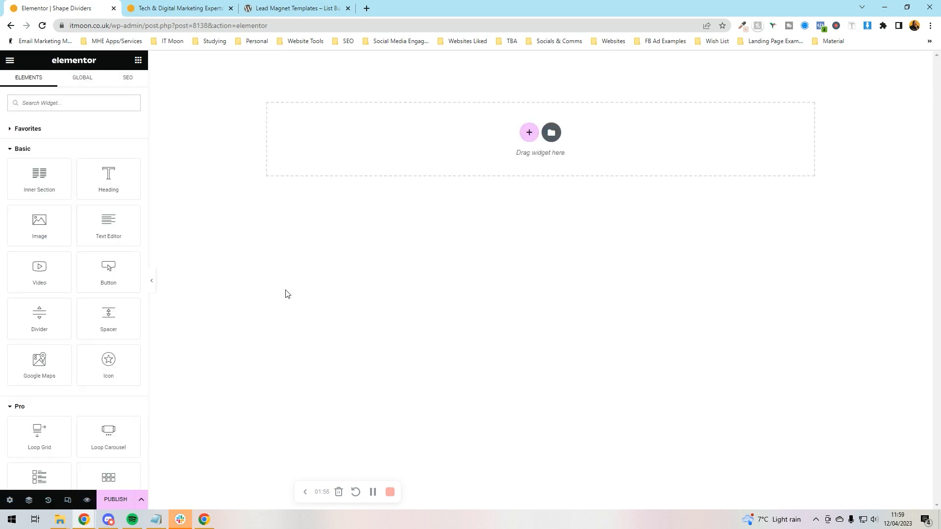
mouse_move(109, 272)
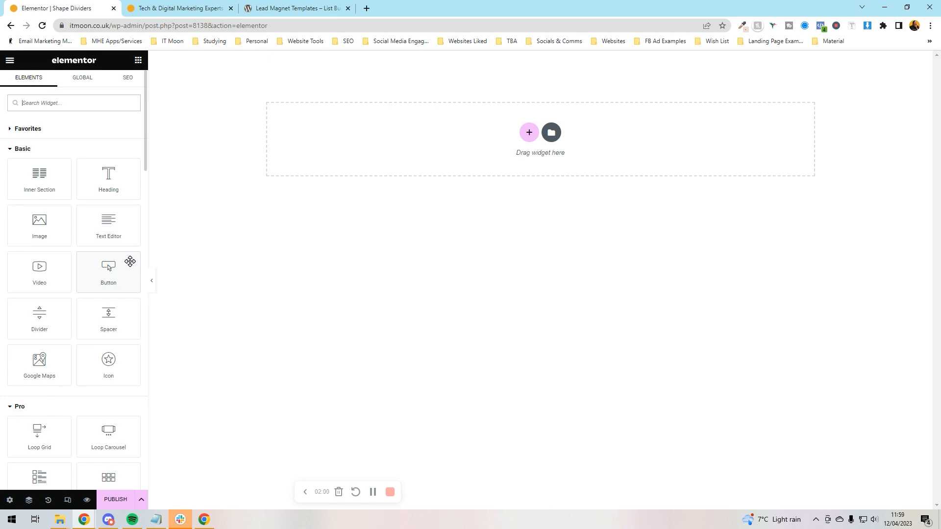
Add a one-column section and give it 100 px top and bottom padding
left_click(528, 133)
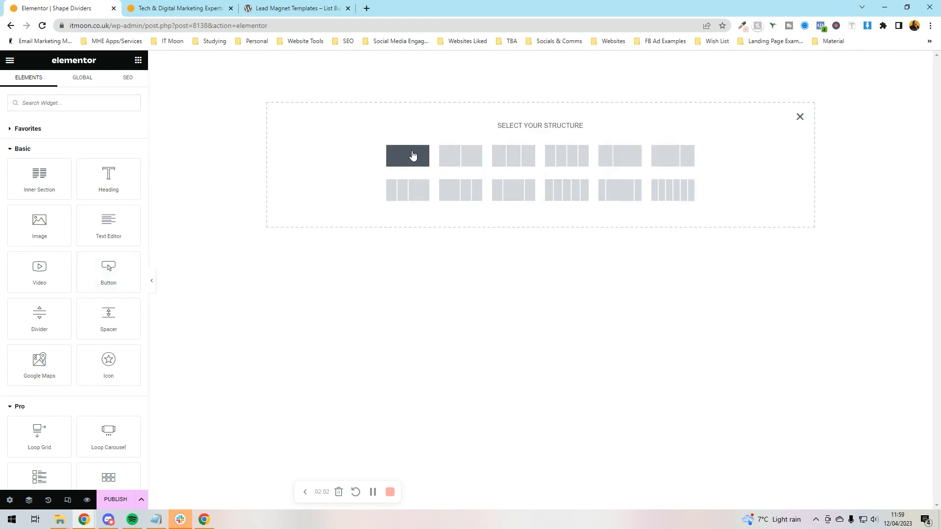
left_click(406, 156)
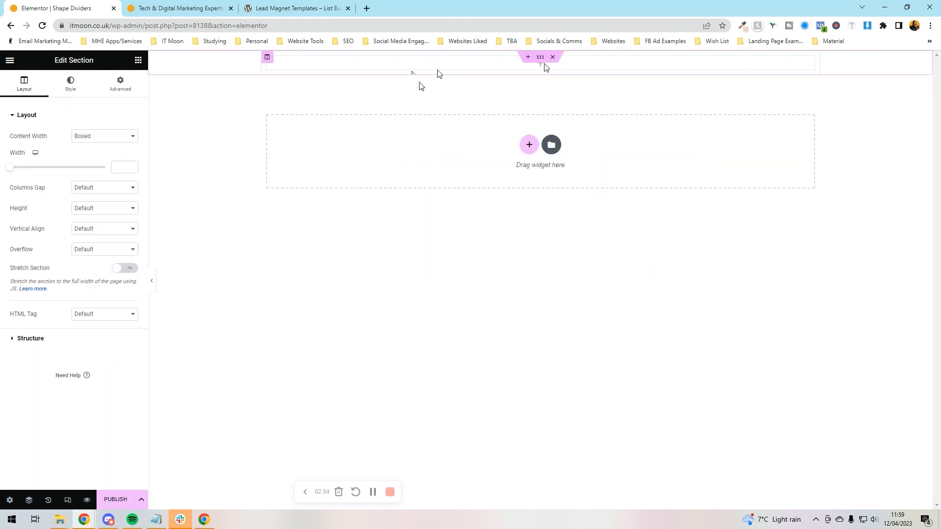
left_click(119, 83)
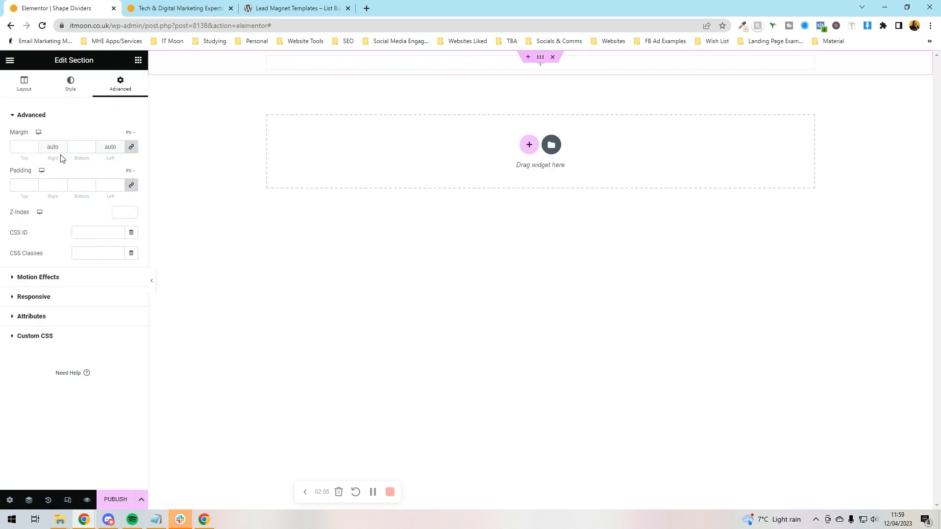
left_click(24, 184)
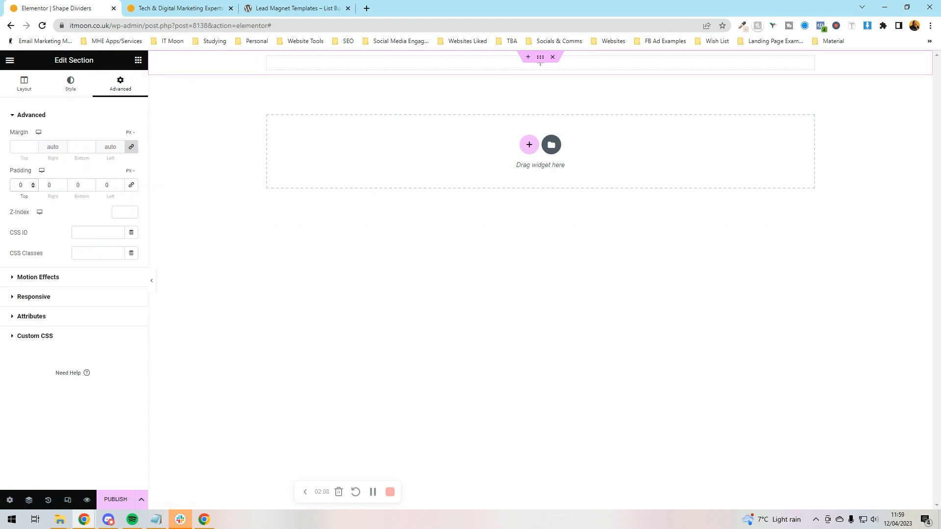
type("100")
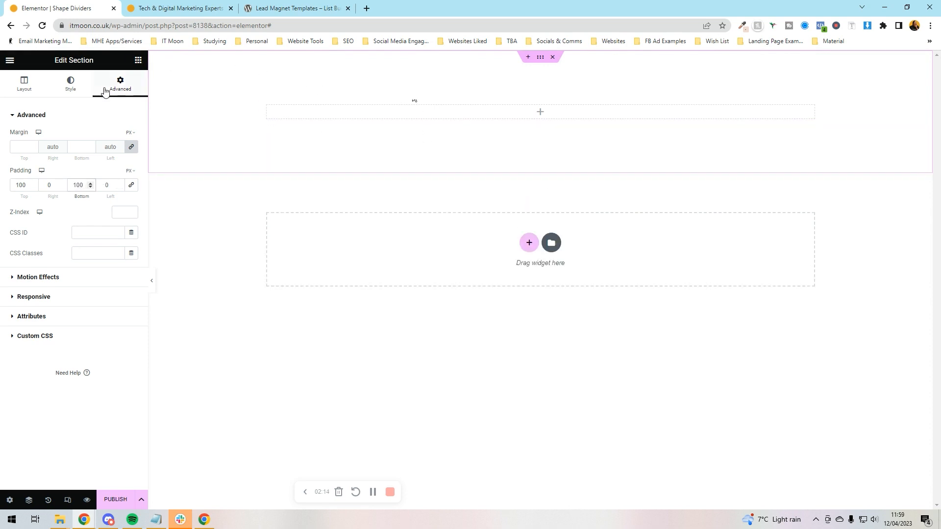
Give the top section a Classic background using the IT Blue global colour
left_click(69, 82)
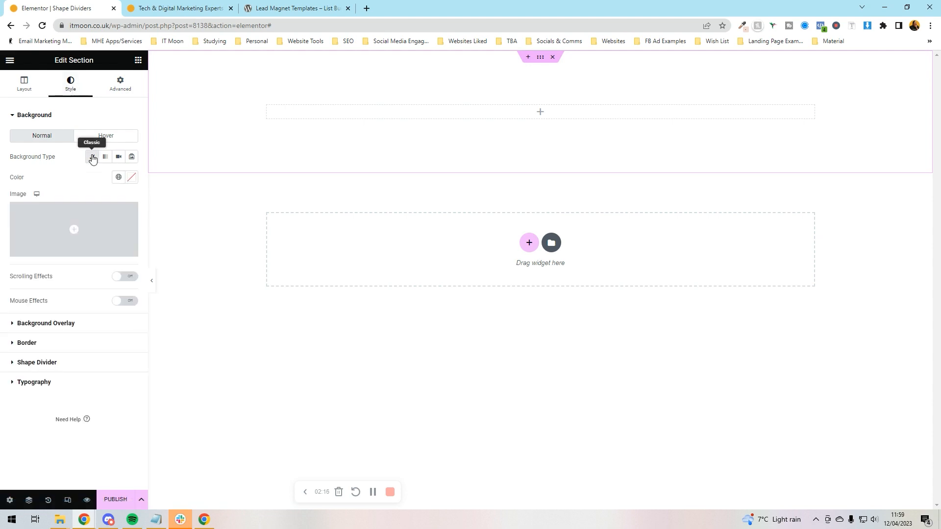
left_click(118, 177)
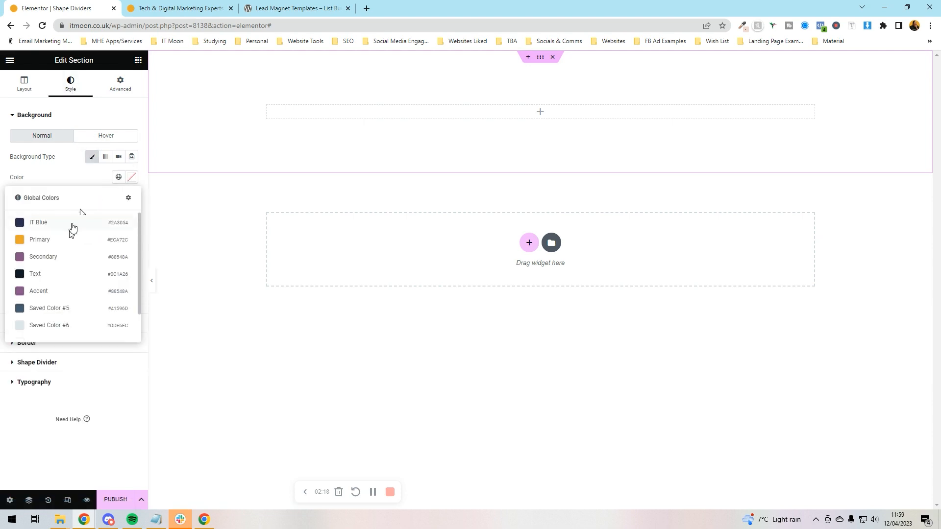
left_click(38, 222)
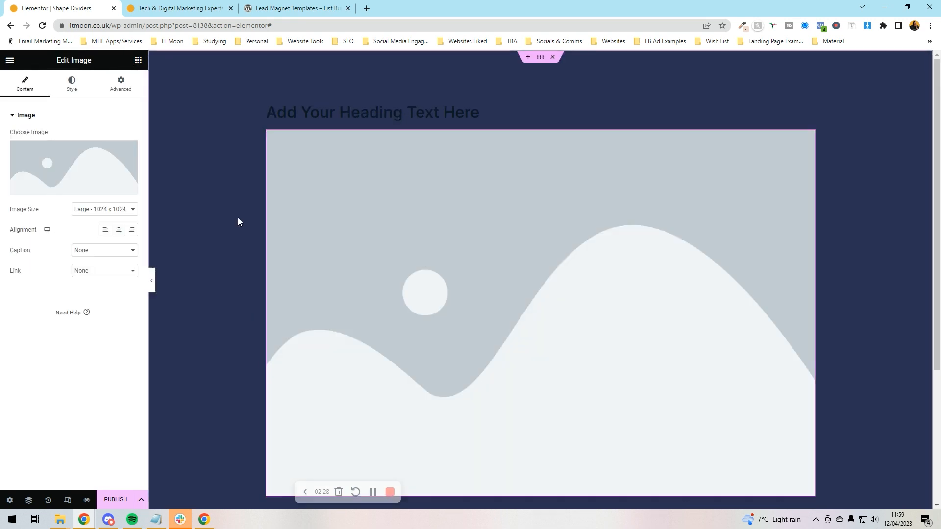
Set the image to Medium size and swap in the Trello for Social Media graphic
left_click(104, 209)
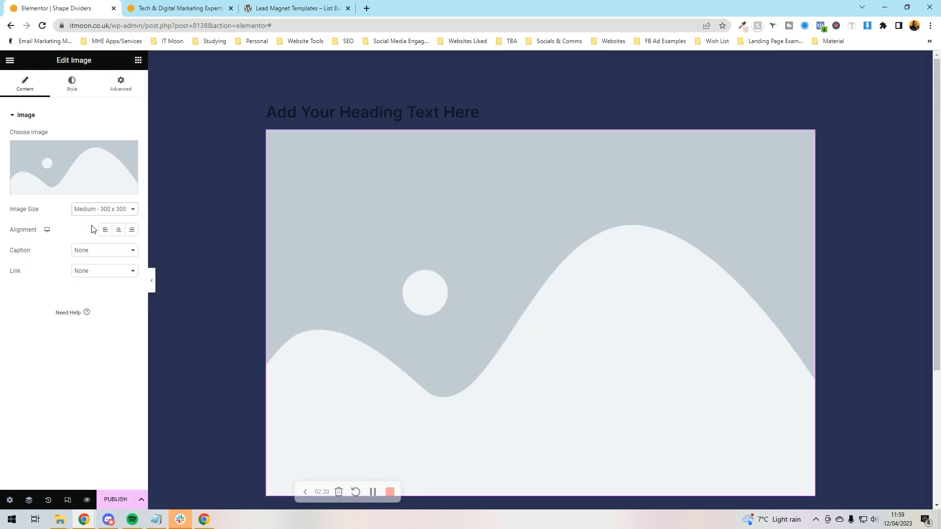
left_click(73, 167)
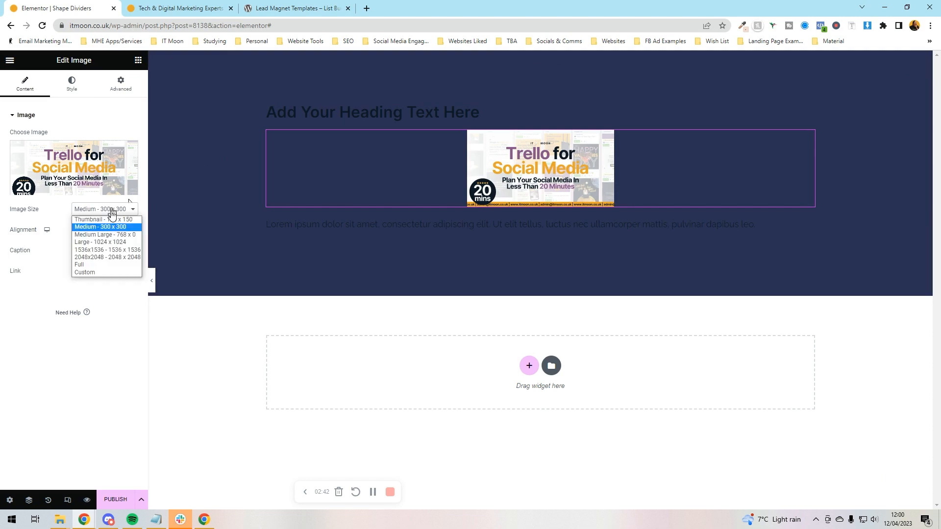
Set the Trello image to Medium Large and give the paragraph and heading light text colours
left_click(107, 234)
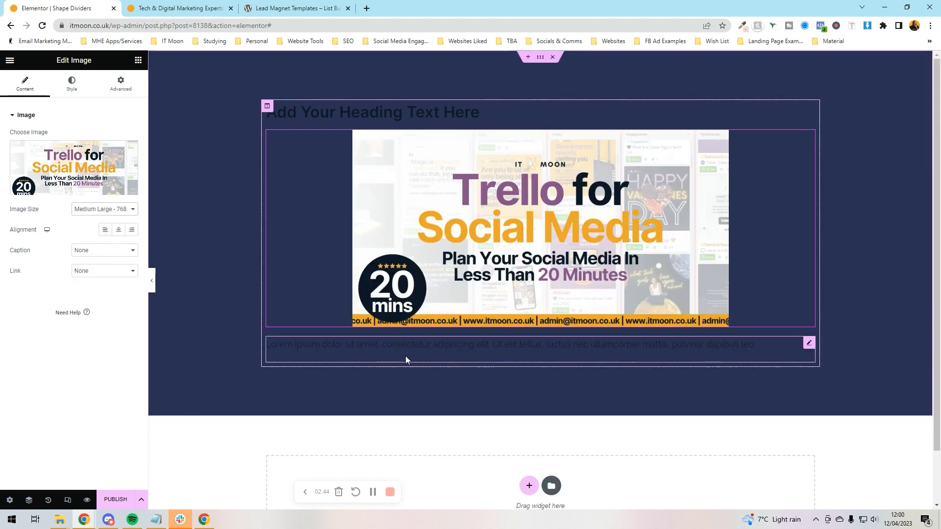
left_click(510, 344)
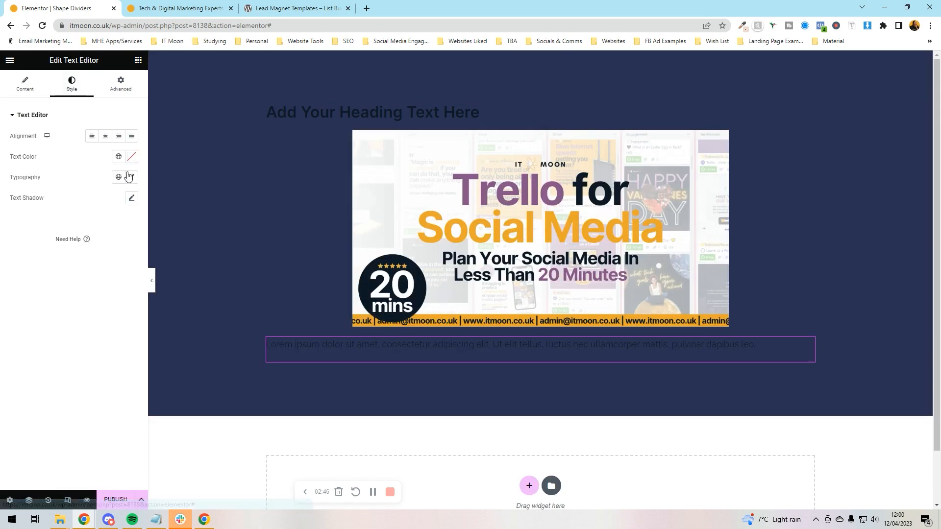
left_click(118, 157)
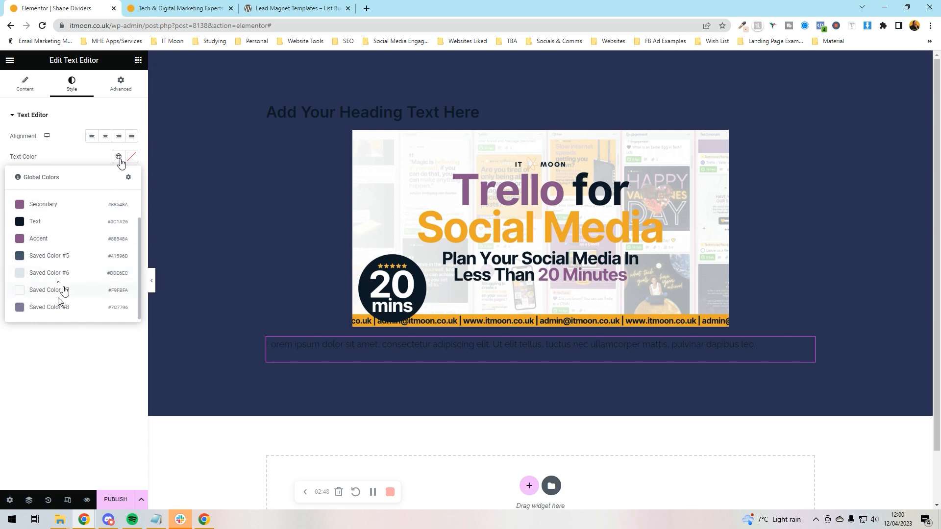
left_click(372, 112)
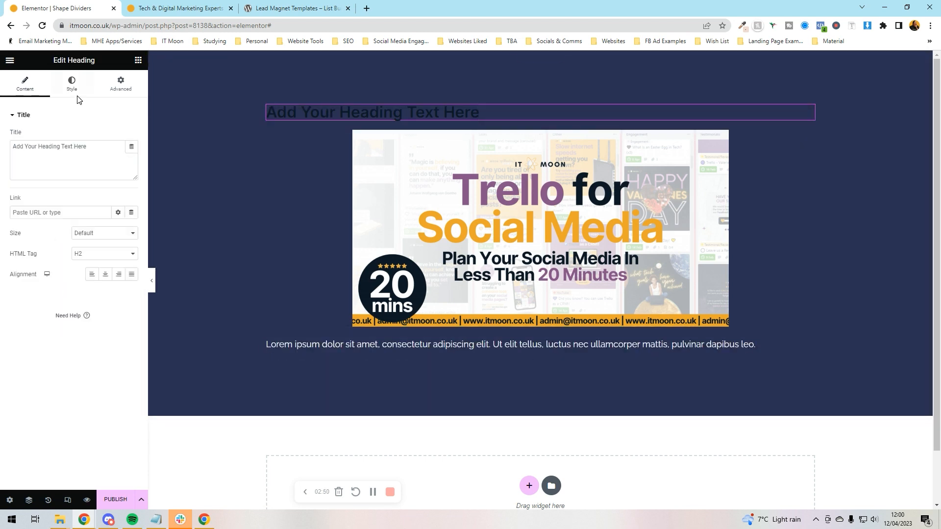
left_click(72, 84)
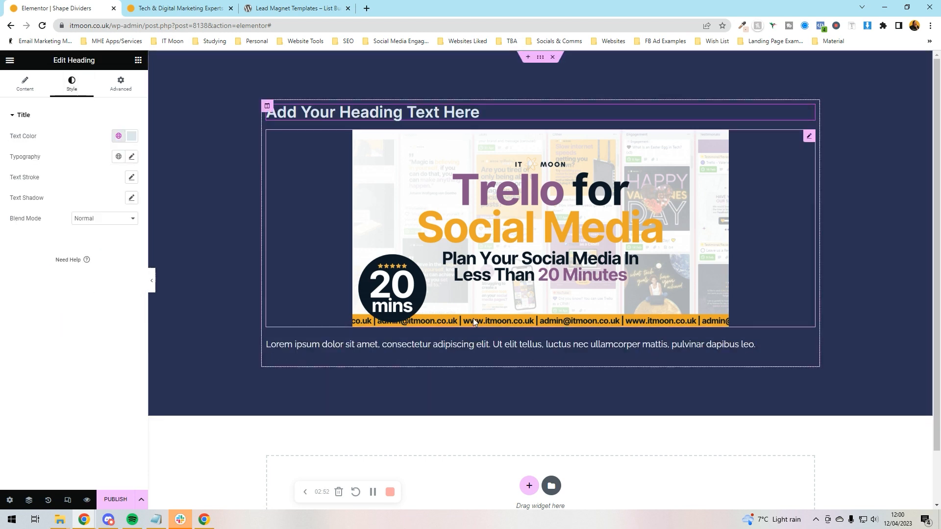
mouse_move(472, 310)
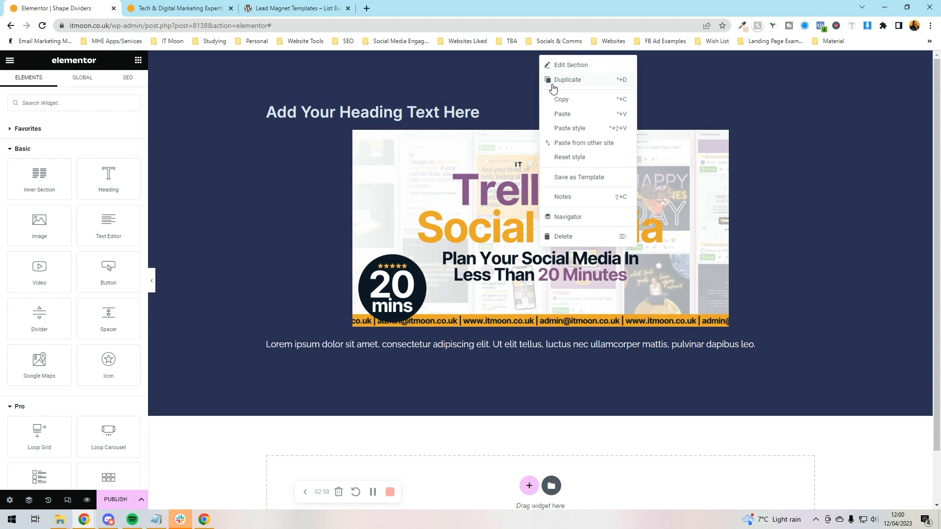
Duplicate the navy section and give the copy a light grey background with dark blue text
left_click(570, 65)
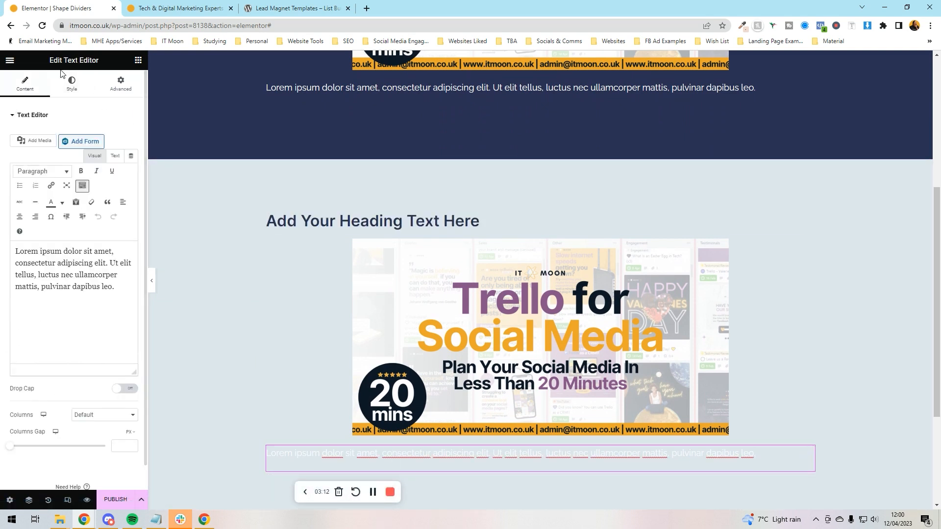
left_click(71, 83)
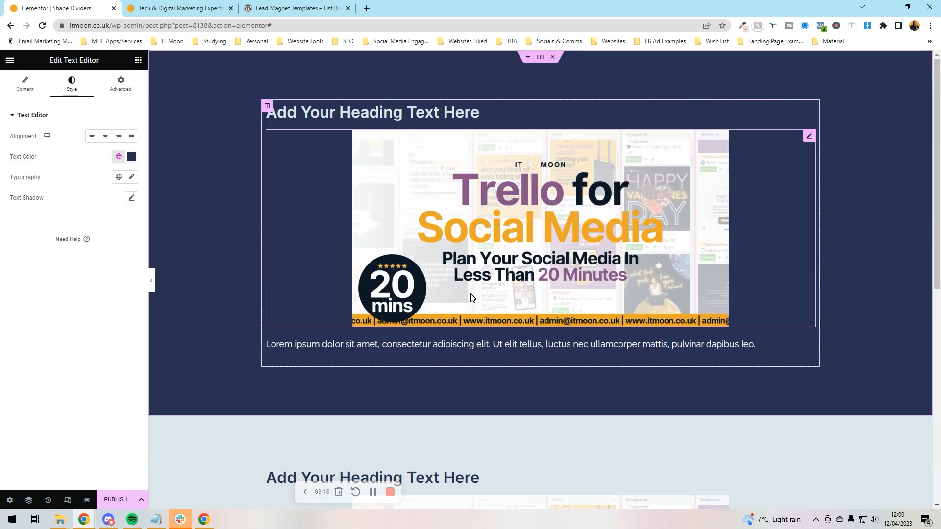
mouse_move(580, 311)
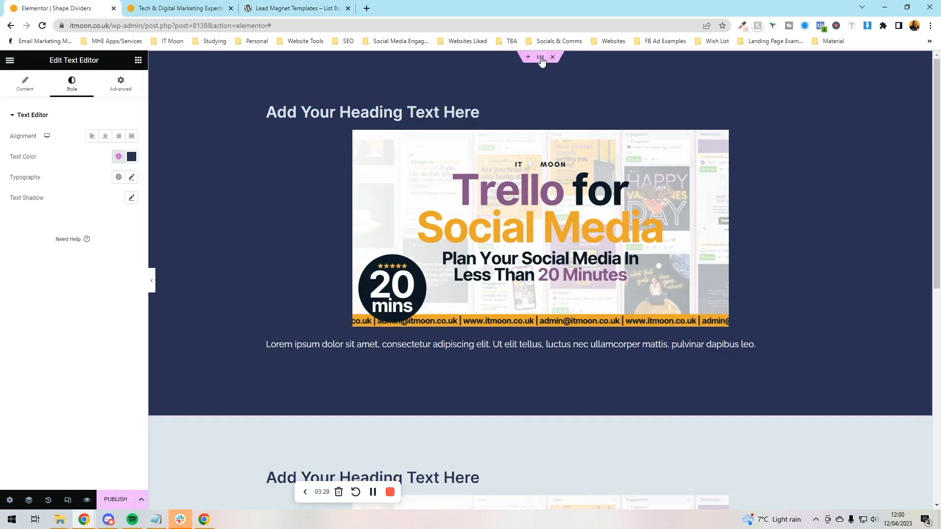
Select the navy top section and expand its Style > Shape Divider settings
left_click(540, 57)
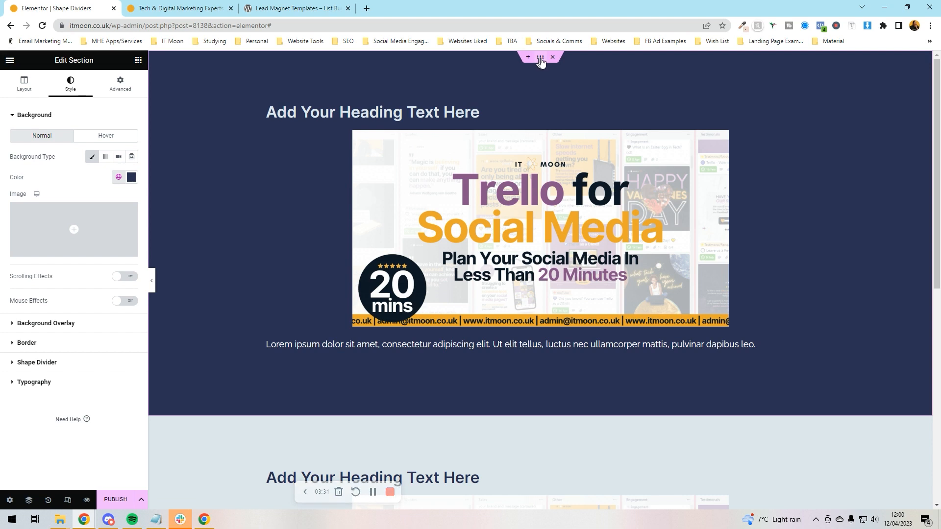
mouse_move(54, 67)
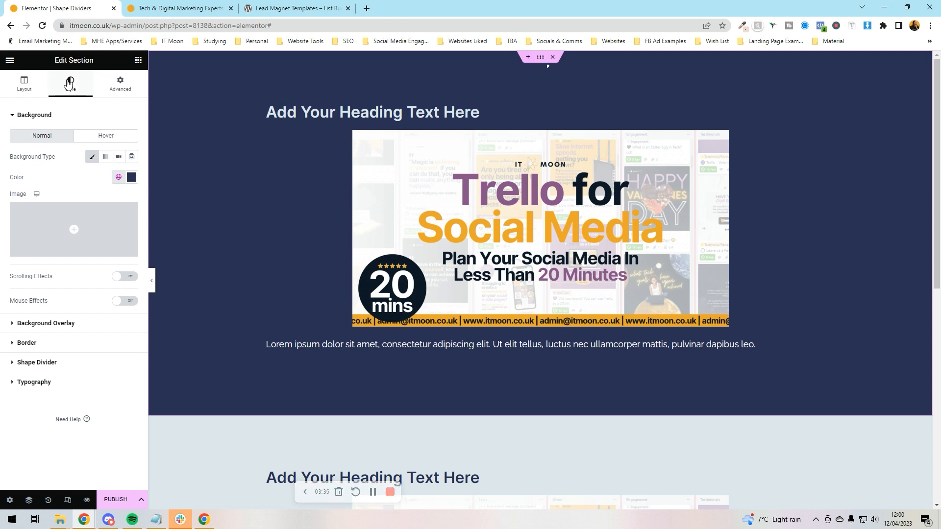
mouse_move(45, 363)
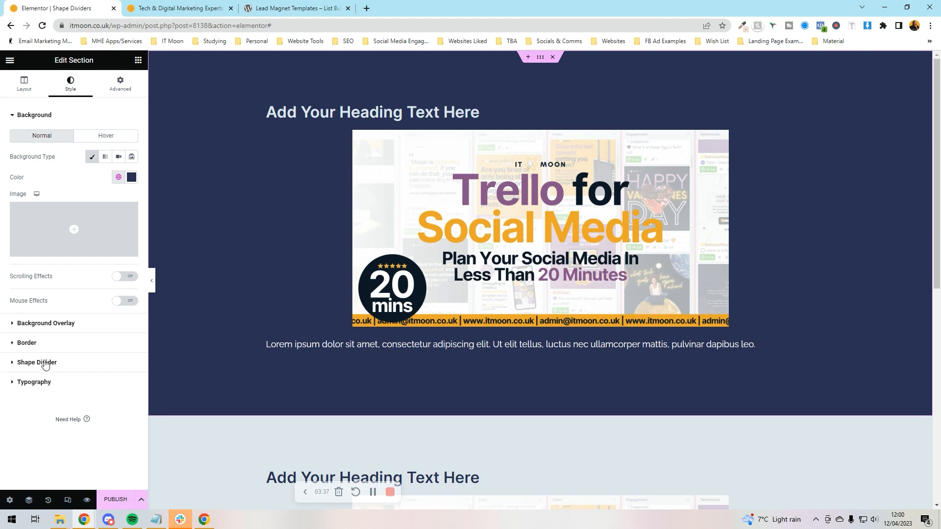
left_click(37, 363)
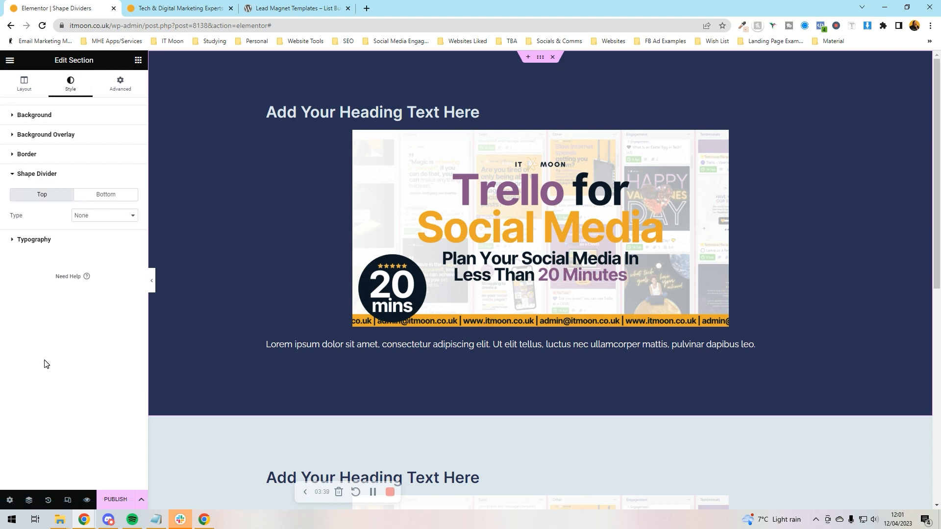
mouse_move(366, 80)
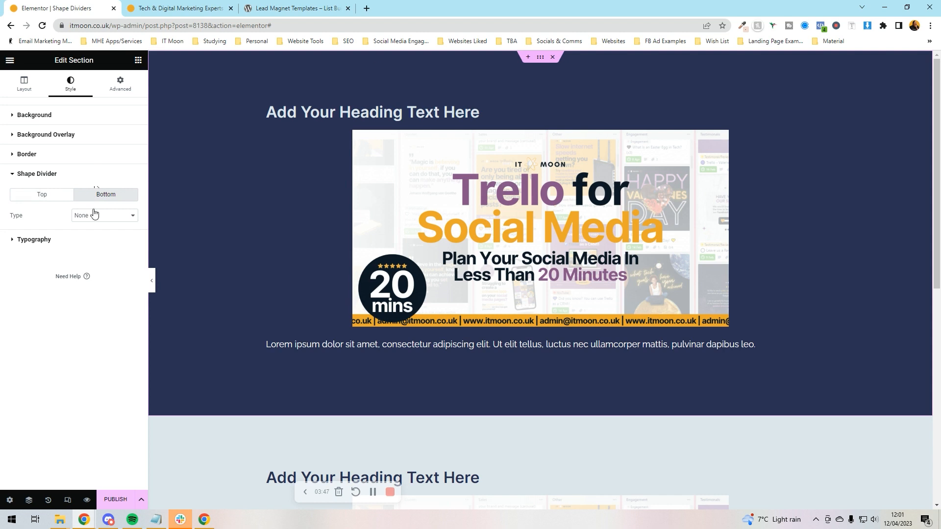
Apply an orange Mountains bottom divider, toggling Flip on and back off
left_click(104, 215)
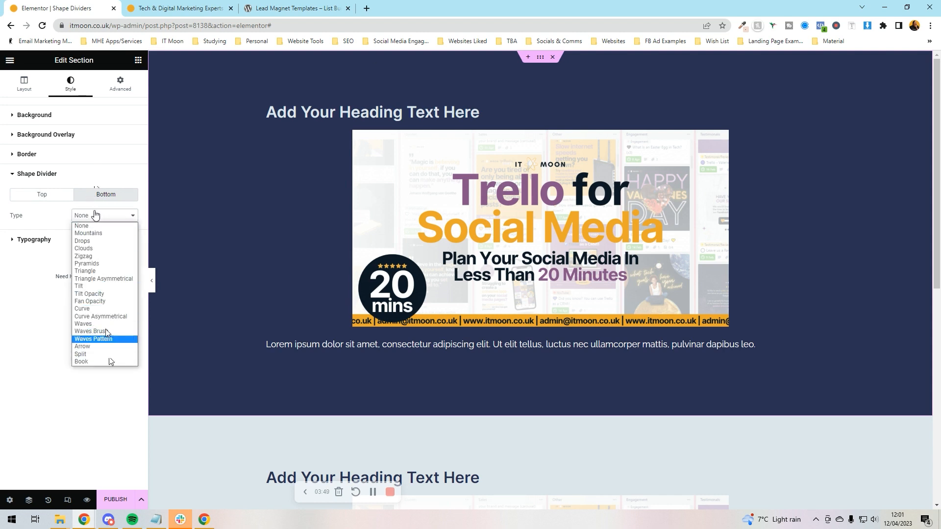
left_click(88, 232)
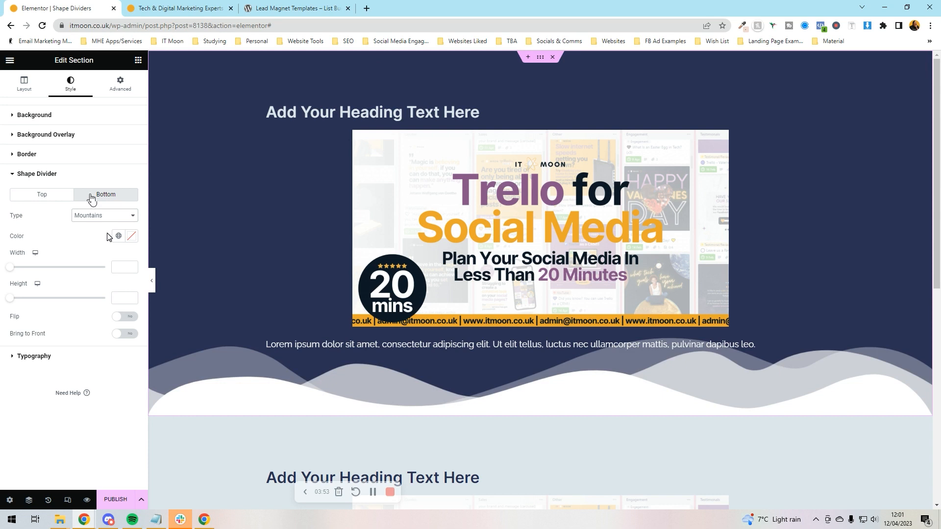
mouse_move(110, 257)
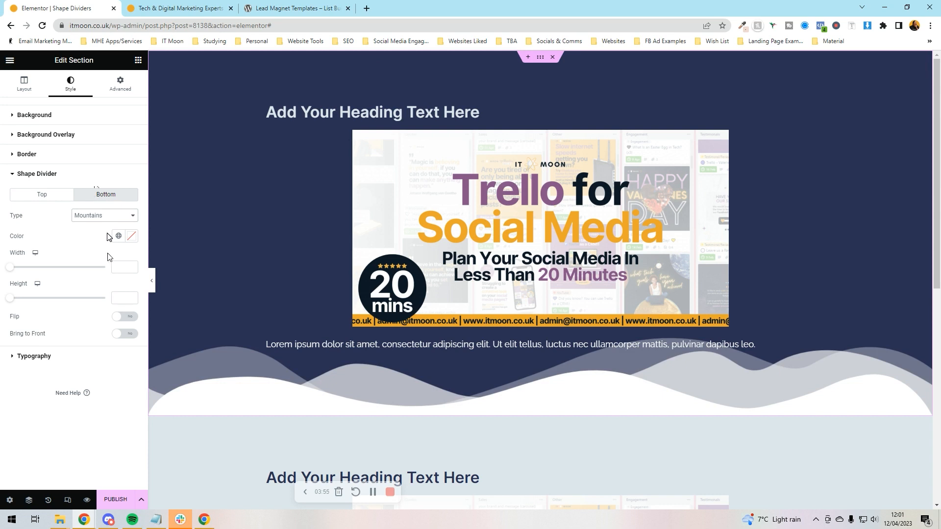
left_click(130, 236)
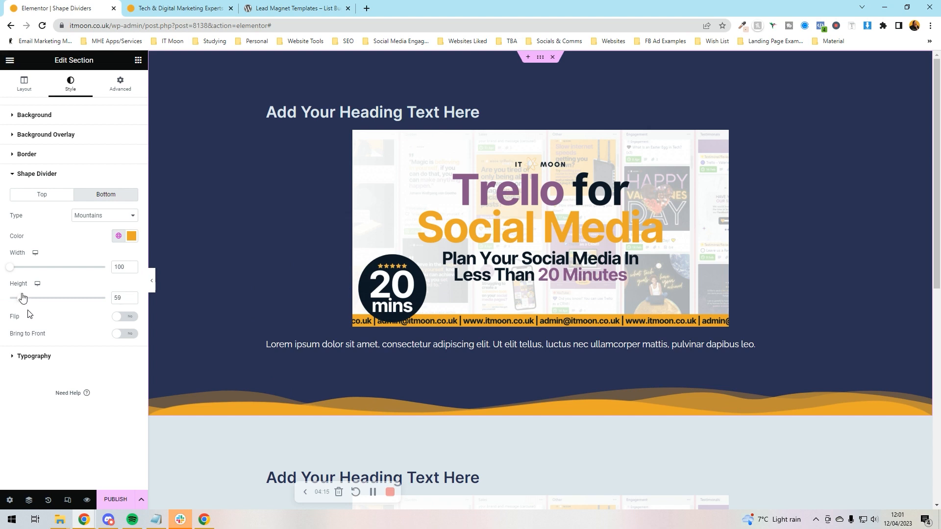
left_click(124, 316)
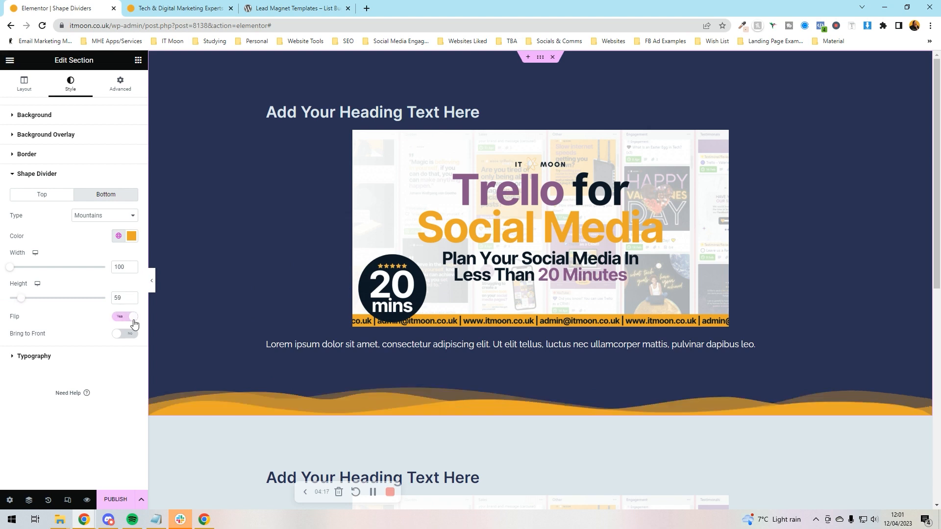
left_click(124, 316)
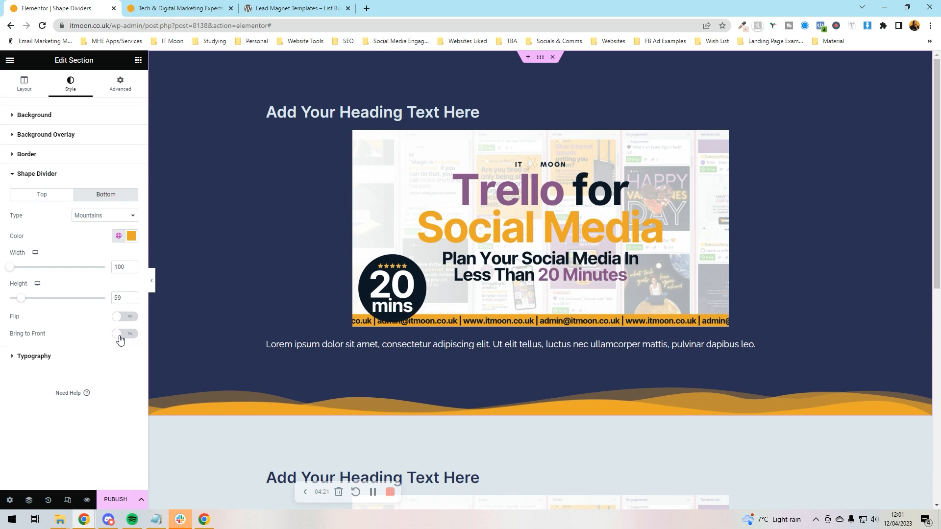
mouse_move(133, 340)
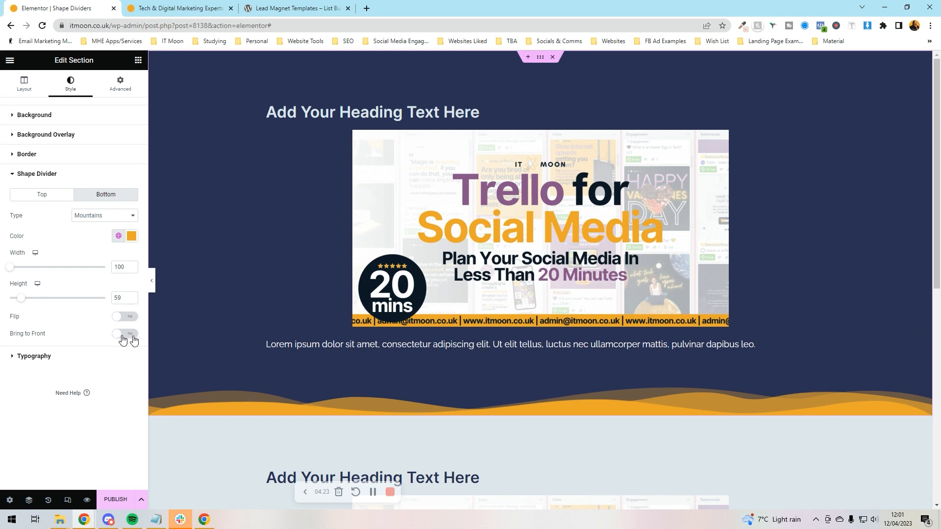
Switch the bottom divider to Tilt and hide the panel to preview the grey divider
left_click(104, 215)
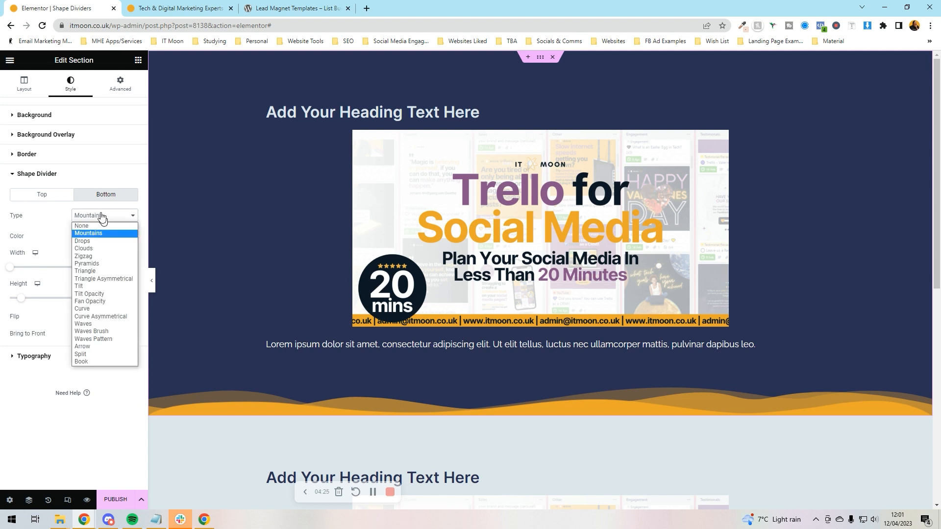
mouse_move(79, 286)
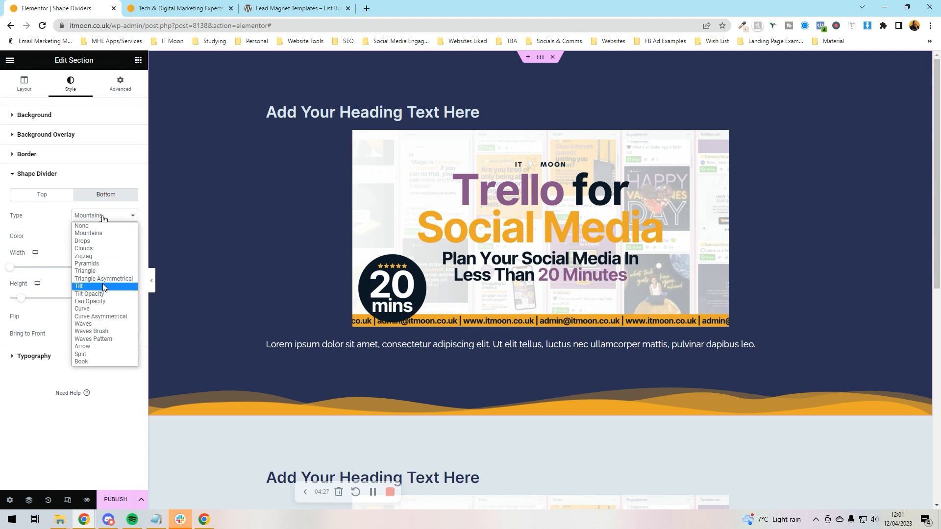
left_click(80, 287)
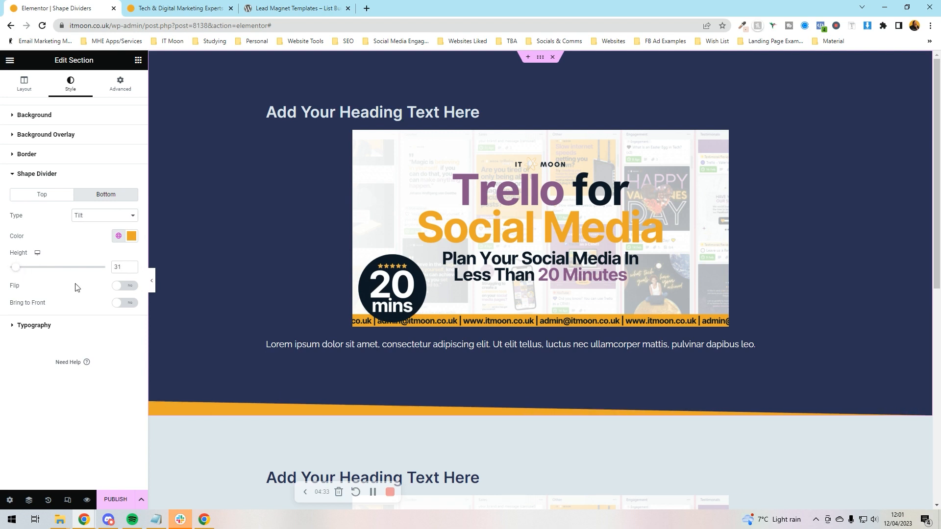
left_click(151, 280)
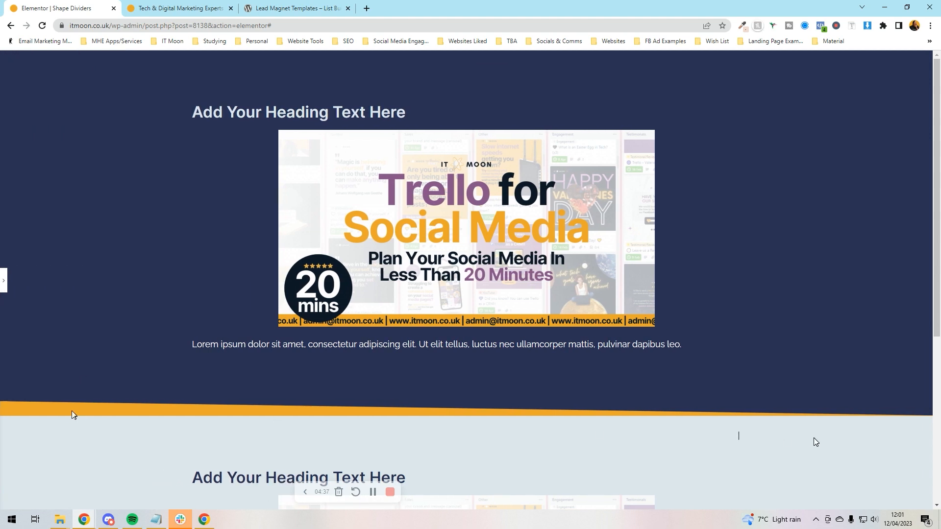
mouse_move(513, 446)
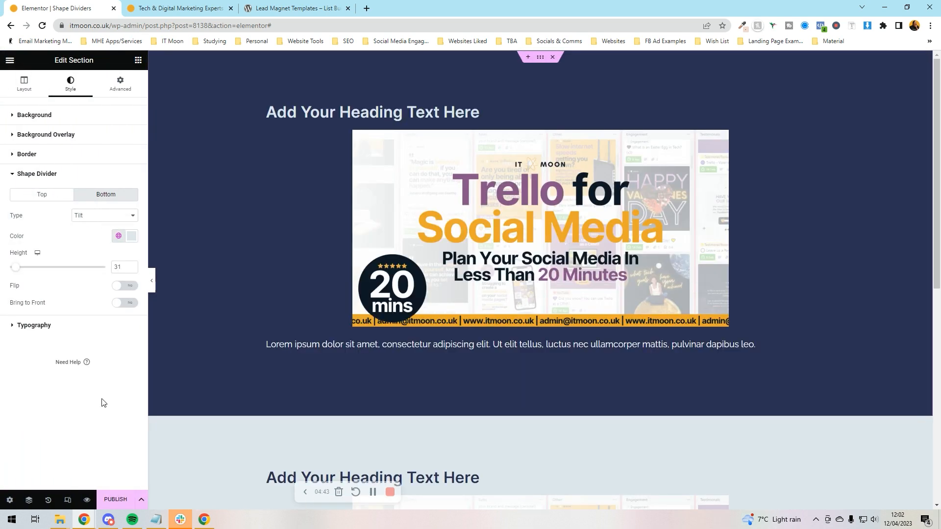
left_click(152, 281)
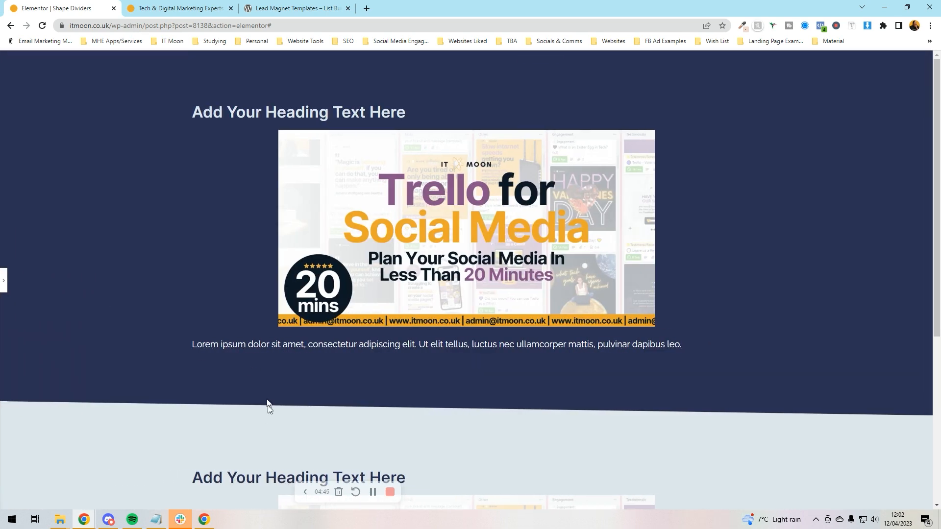
mouse_move(682, 436)
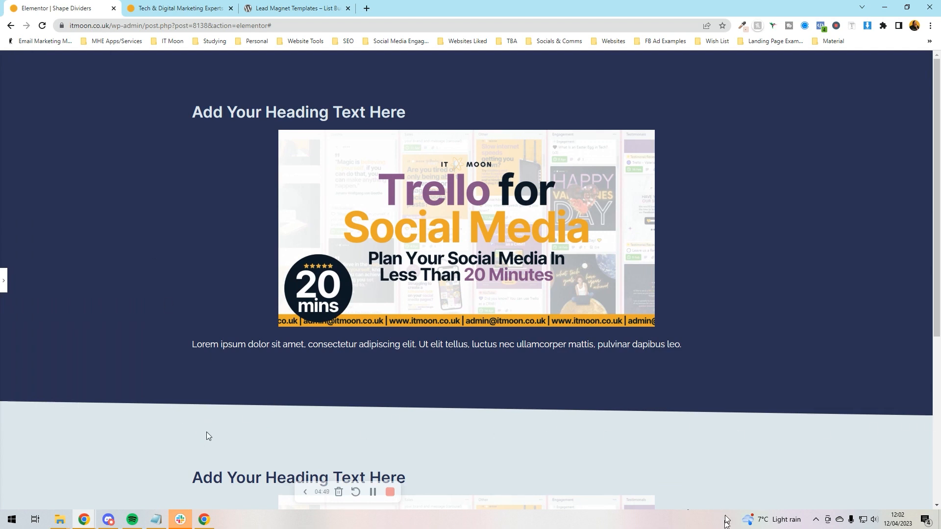
mouse_move(267, 403)
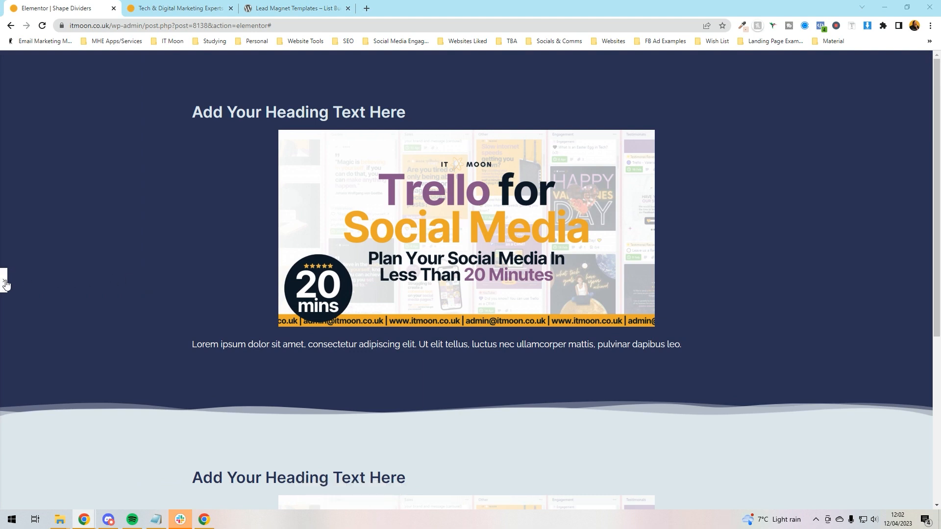
Try Waves Brush in orange, then Zigzag and Drops for the bottom divider
left_click(103, 216)
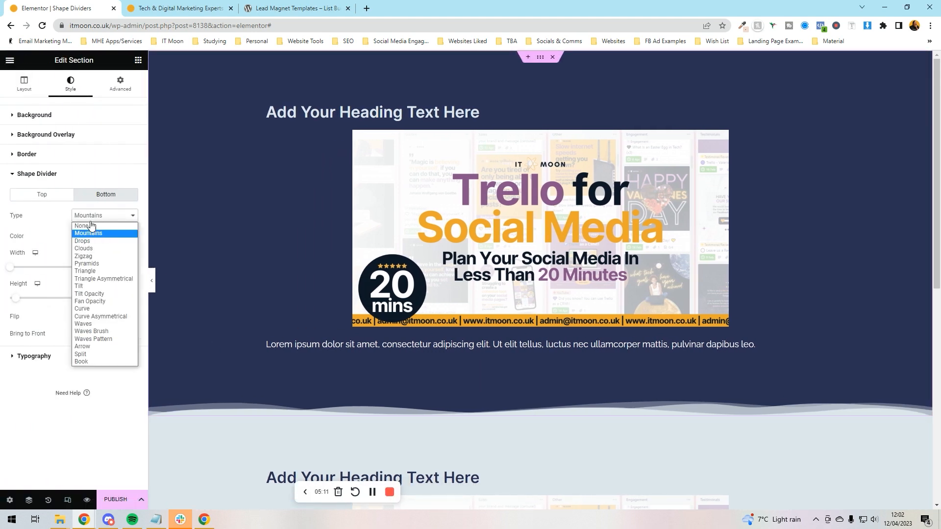
mouse_move(91, 331)
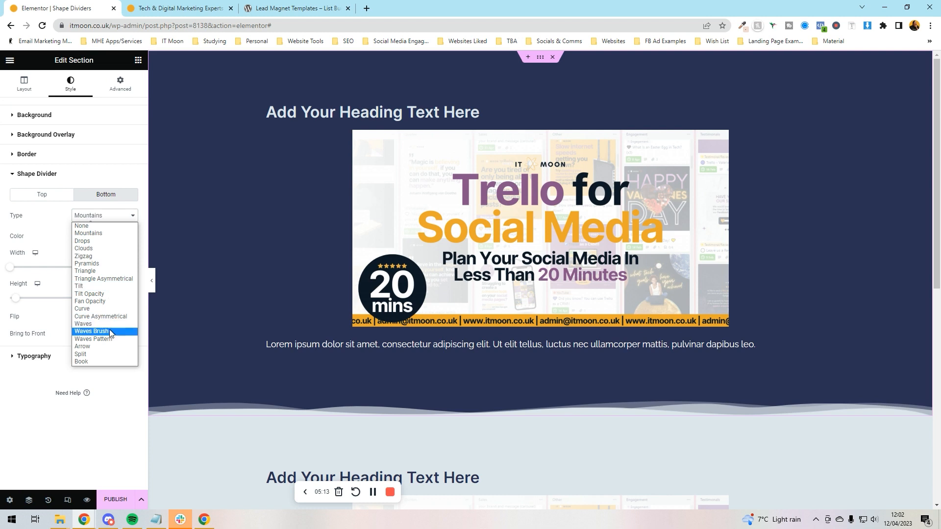
left_click(92, 331)
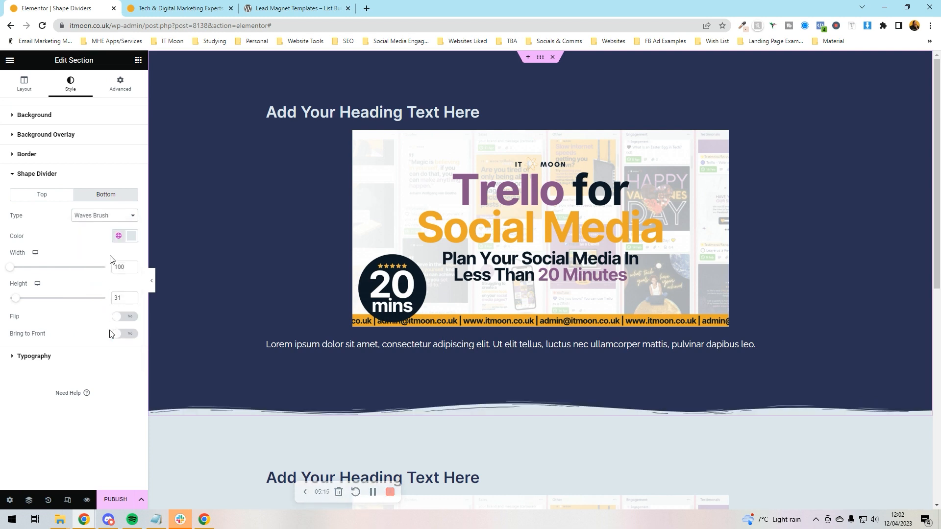
left_click(131, 236)
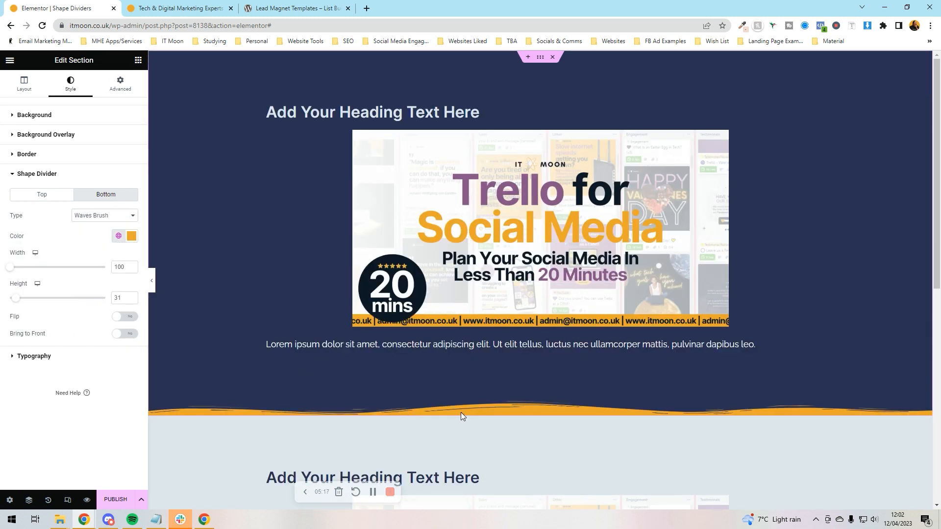
mouse_move(524, 414)
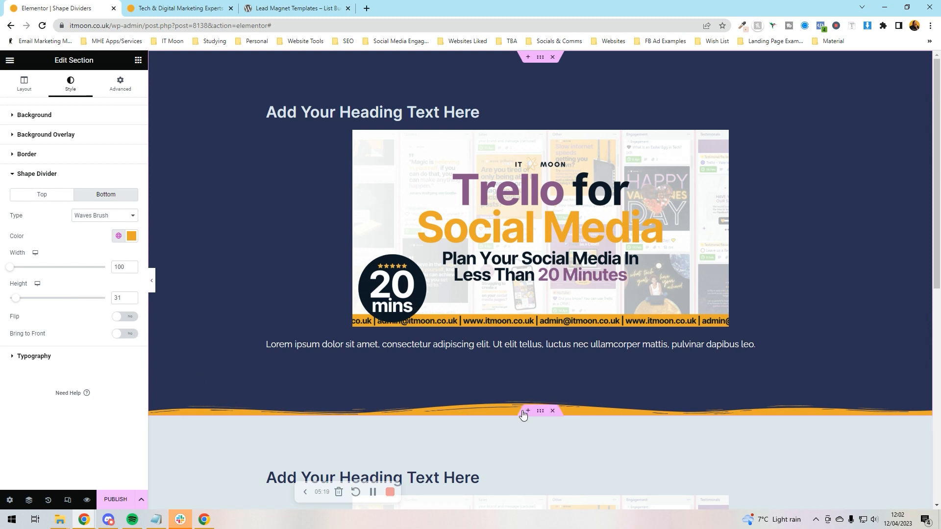
mouse_move(225, 441)
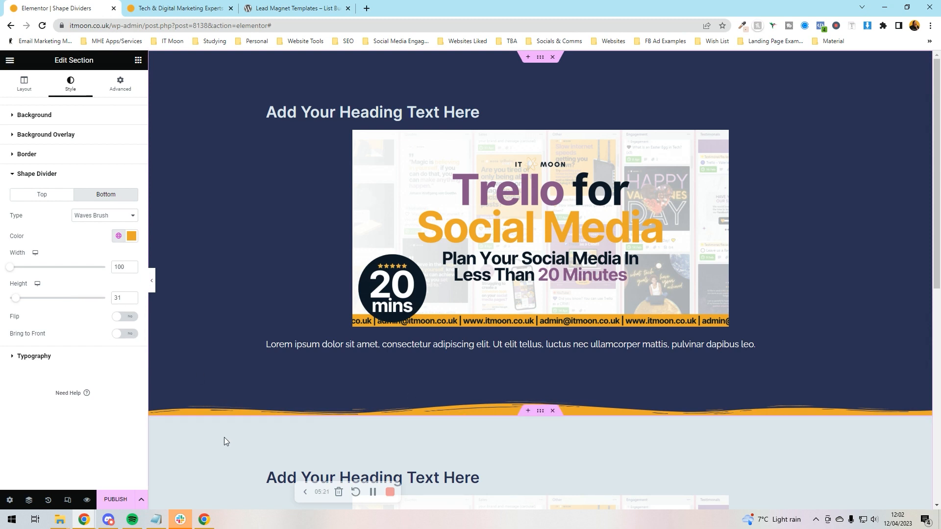
left_click(103, 216)
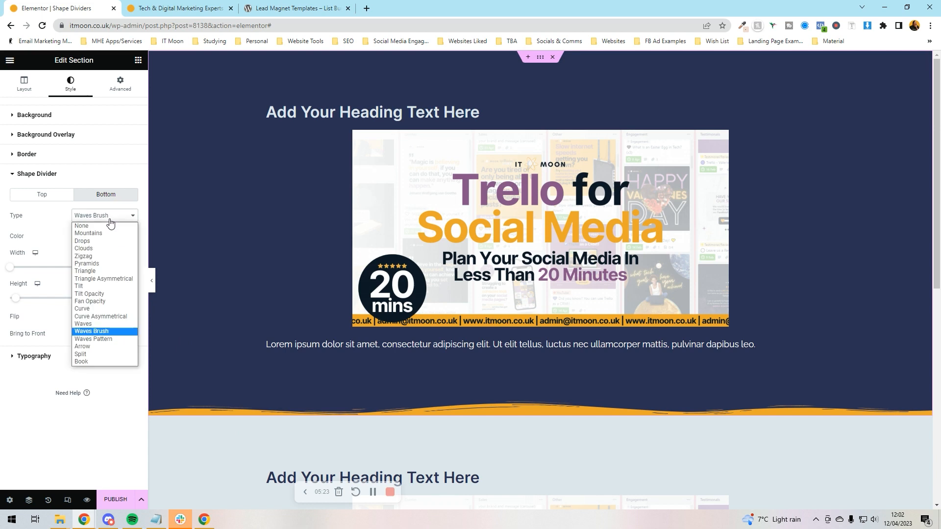
mouse_move(104, 257)
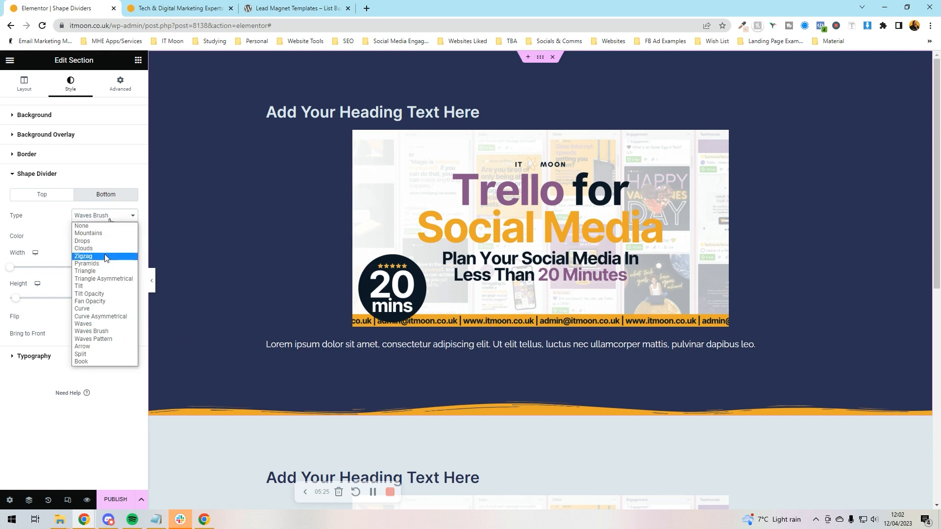
left_click(84, 257)
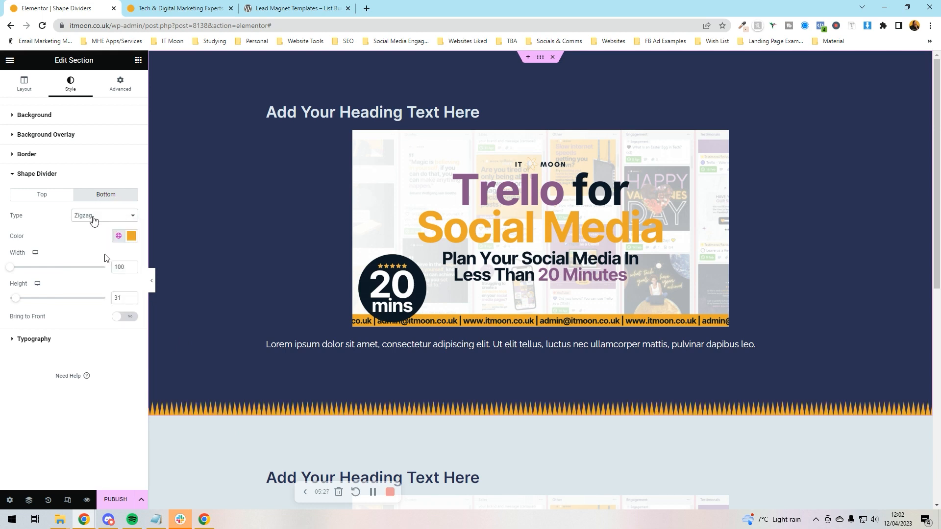
left_click(102, 216)
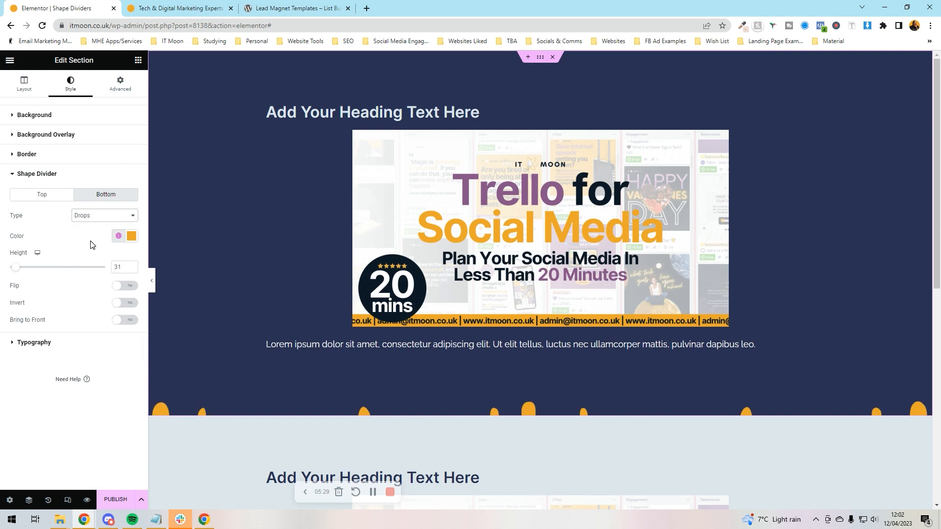
mouse_move(14, 270)
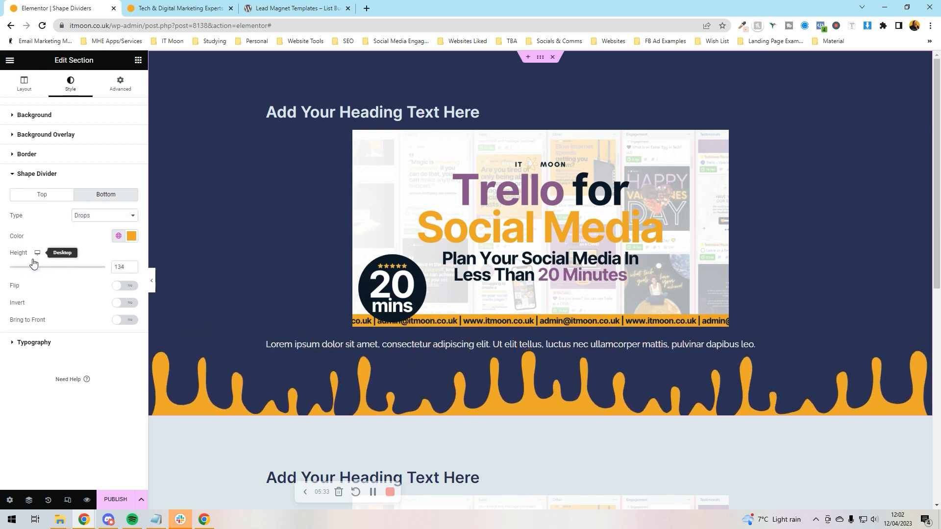
Try an inverted Pyramids divider, then Triangle, Tilt Opacity and Fan Opacity
left_click(103, 215)
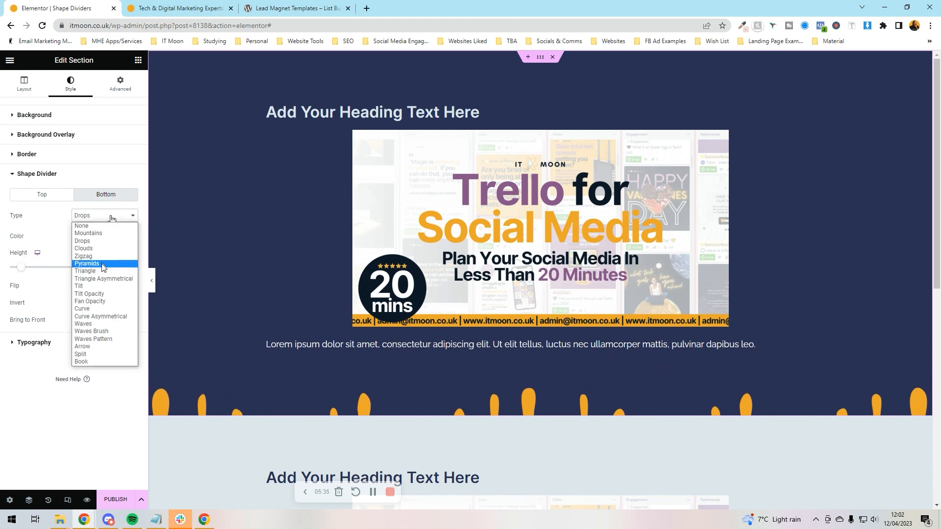
left_click(87, 263)
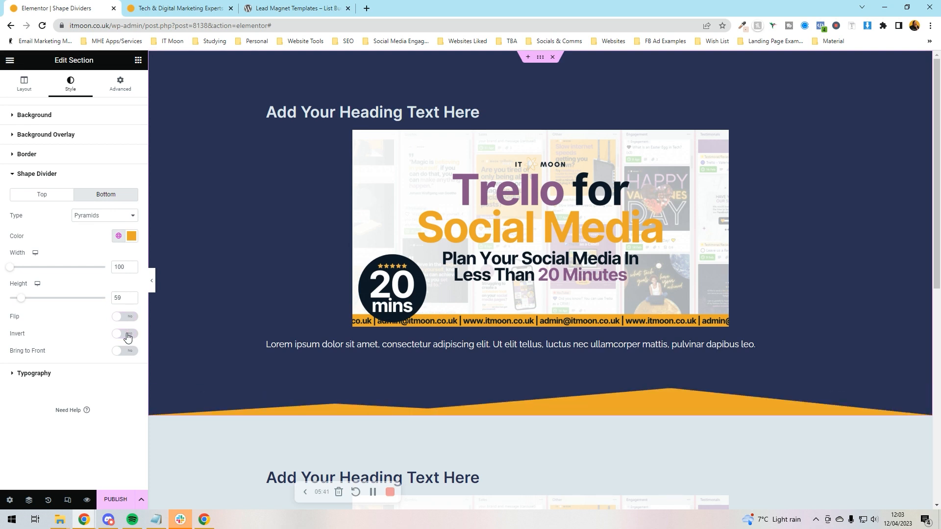
left_click(124, 334)
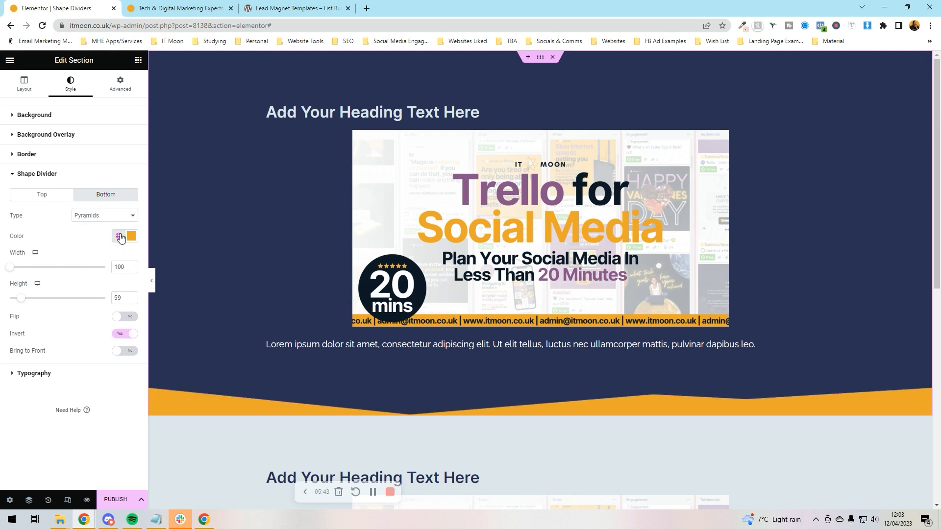
left_click(103, 215)
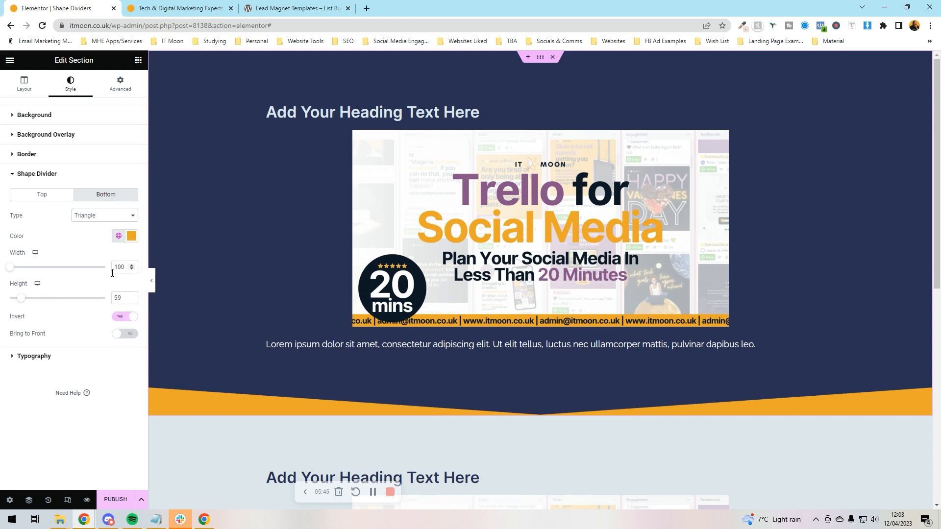
left_click(104, 216)
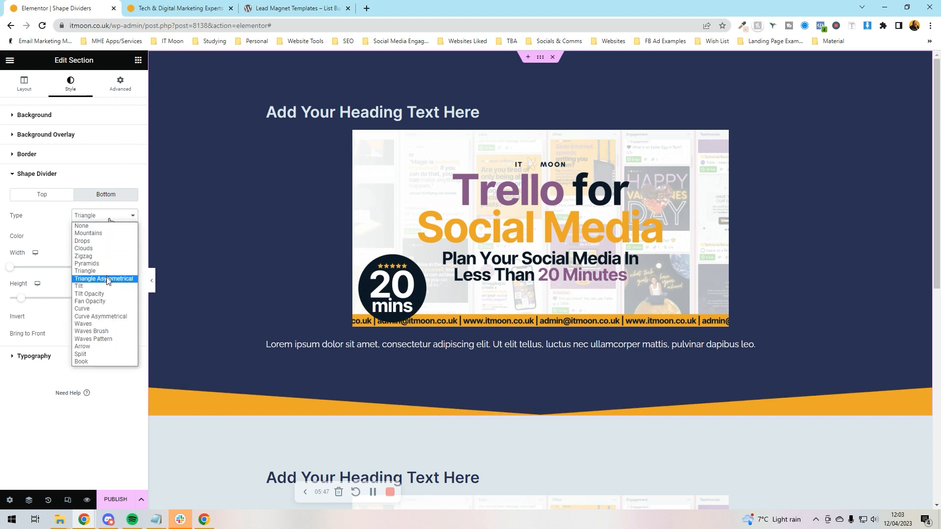
left_click(104, 278)
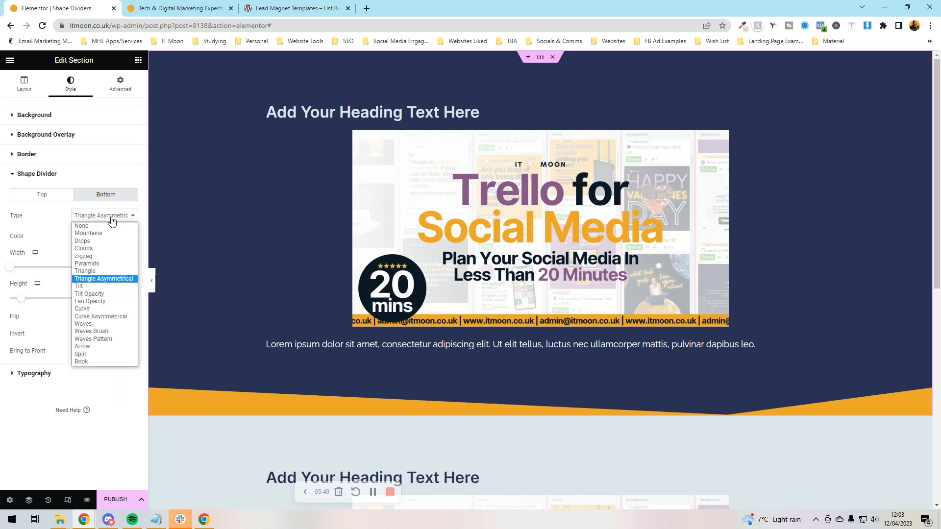
left_click(89, 294)
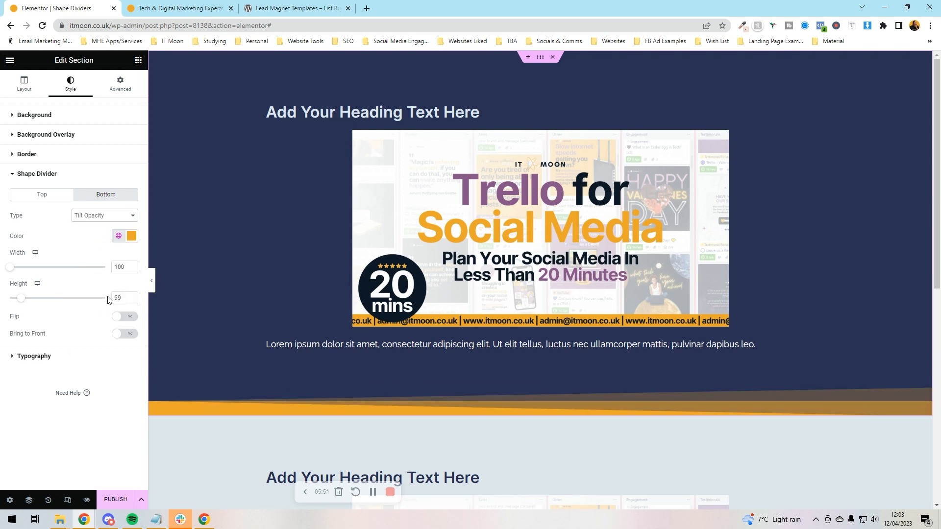
mouse_move(706, 415)
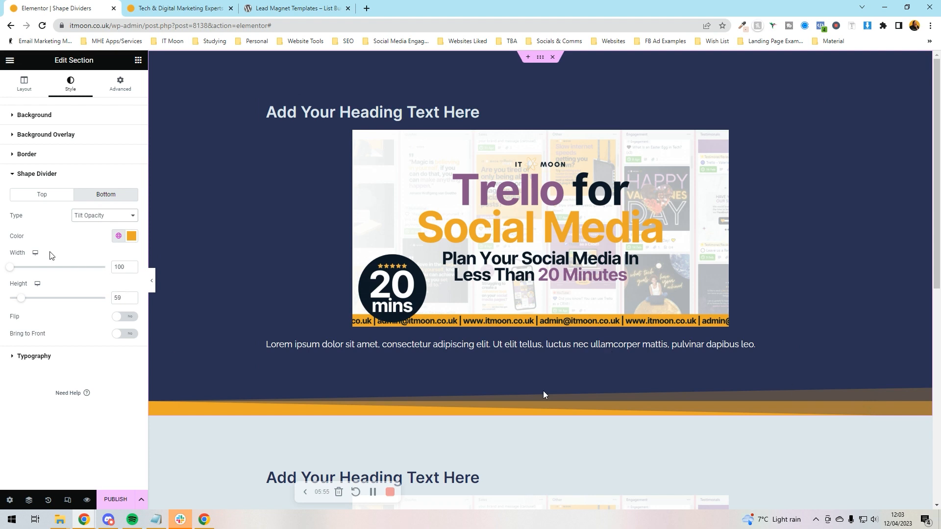
left_click(103, 216)
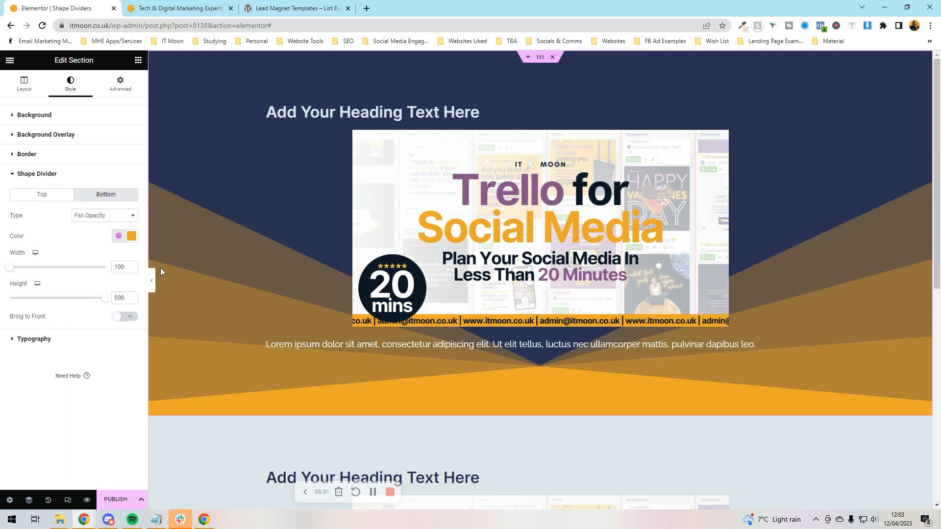
Make the bottom divider a non-inverted Curve coloured light grey
left_click(104, 216)
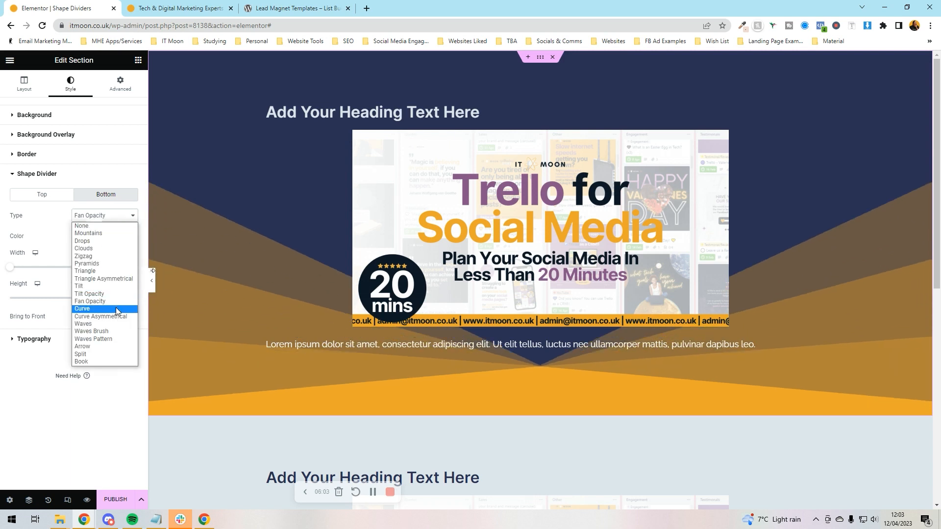
left_click(82, 309)
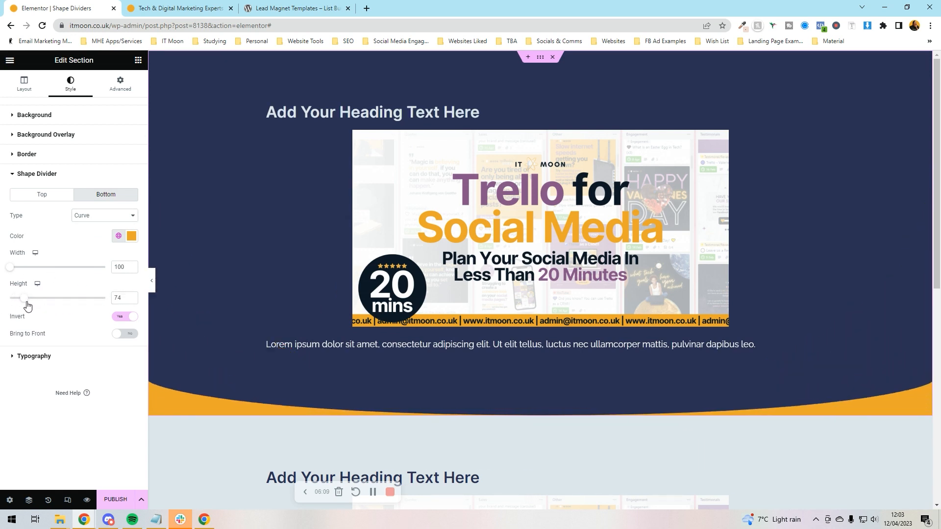
left_click(124, 316)
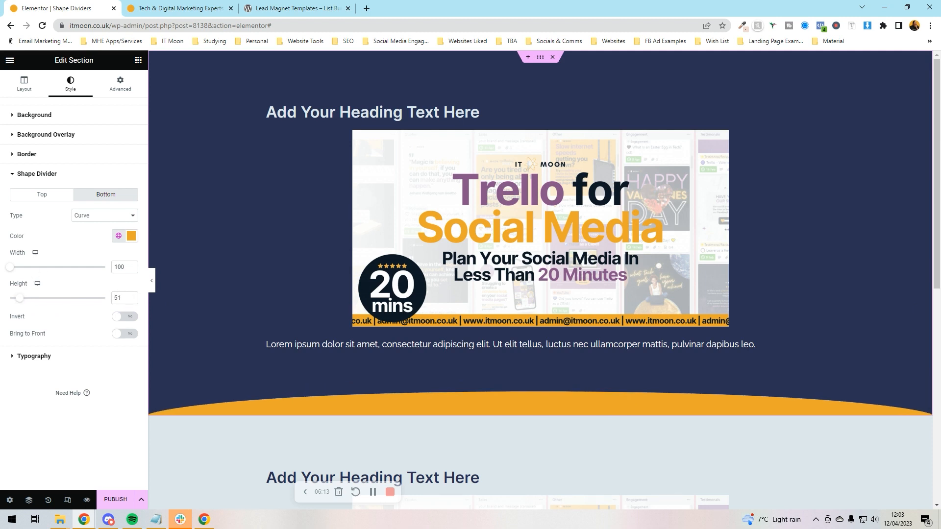
left_click(118, 236)
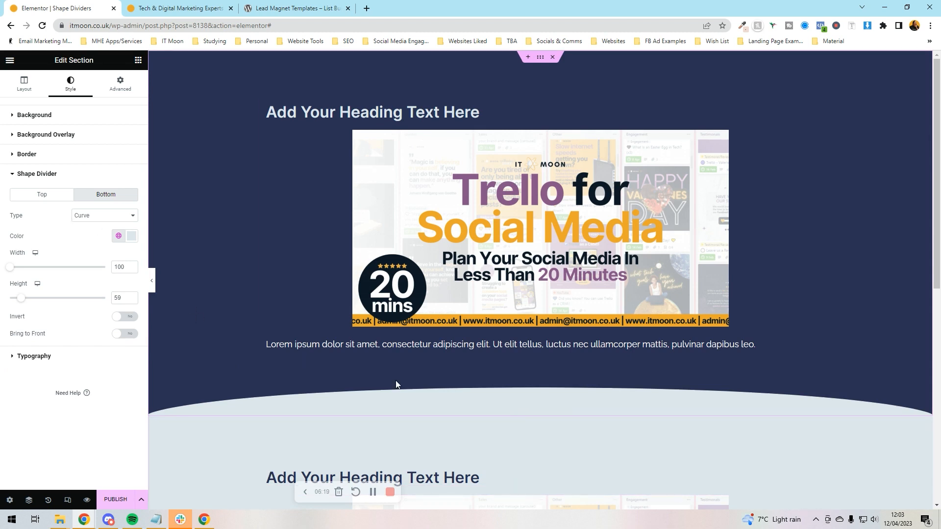
Cycle the divider through Curve Asymmetrical, Waves, Waves Brush, Waves Pattern, Arrow and Split
left_click(103, 216)
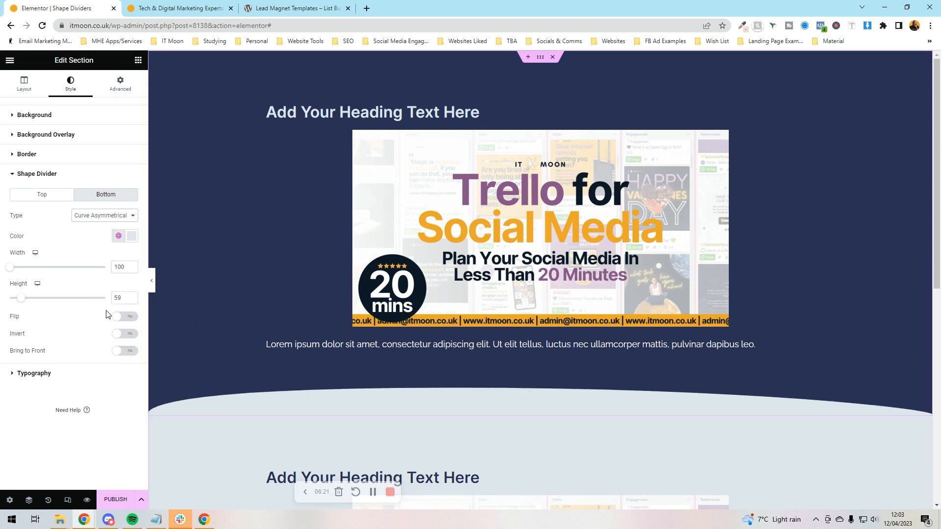
left_click(104, 215)
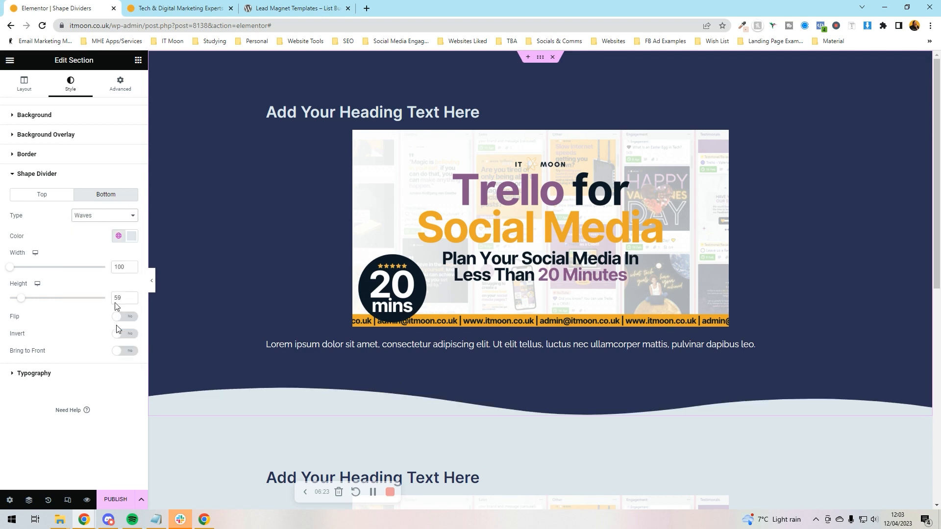
left_click(103, 215)
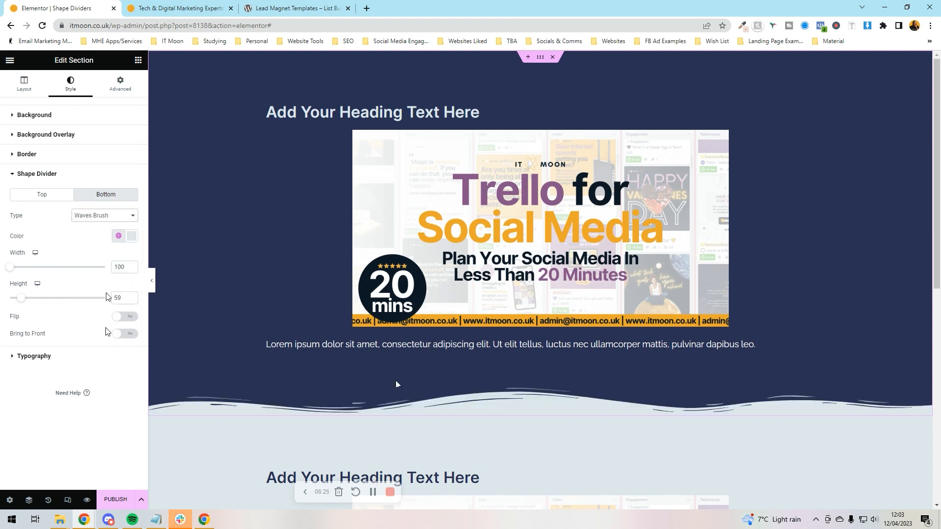
left_click(104, 215)
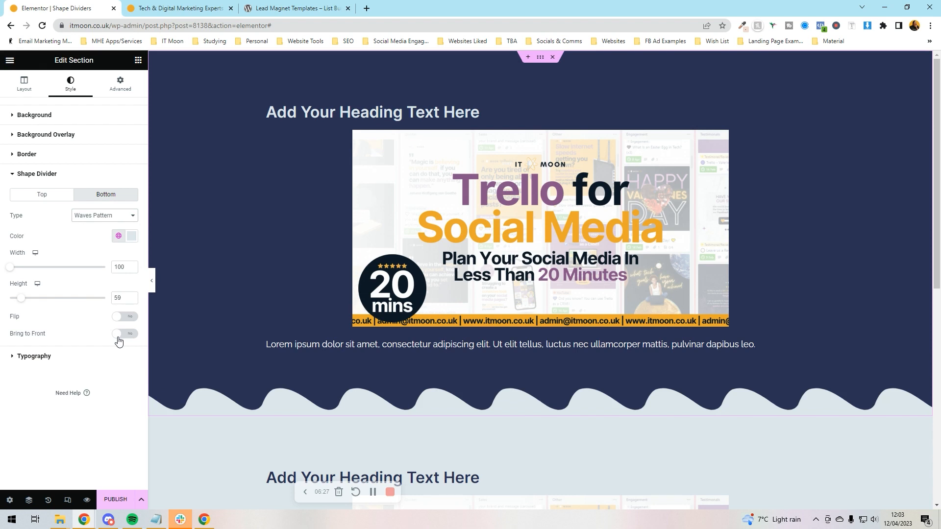
left_click(104, 215)
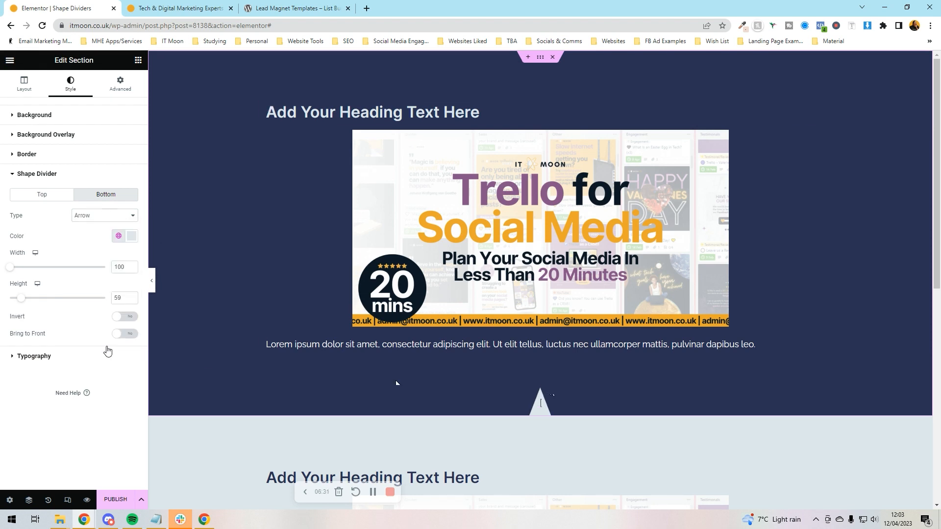
left_click(103, 216)
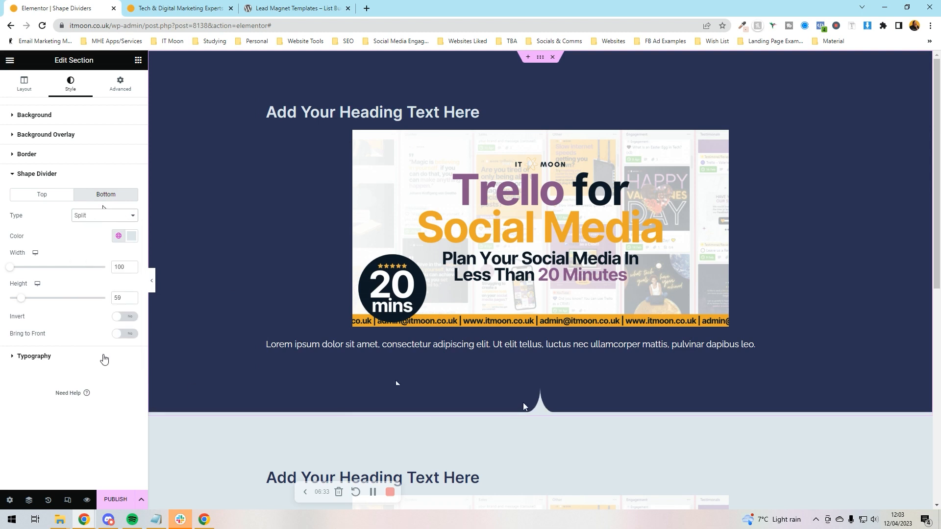
Choose the Book shape for the bottom divider and view it in orange
left_click(103, 215)
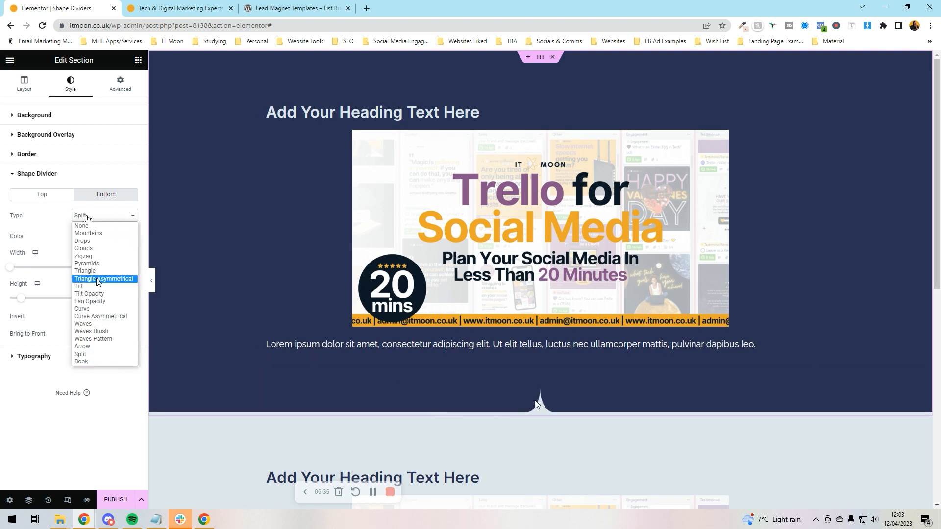
left_click(81, 361)
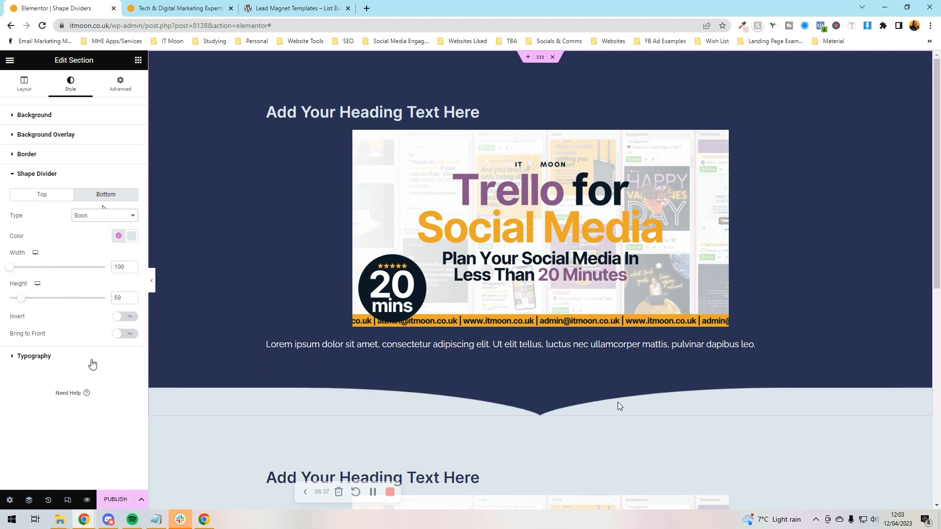
left_click(131, 235)
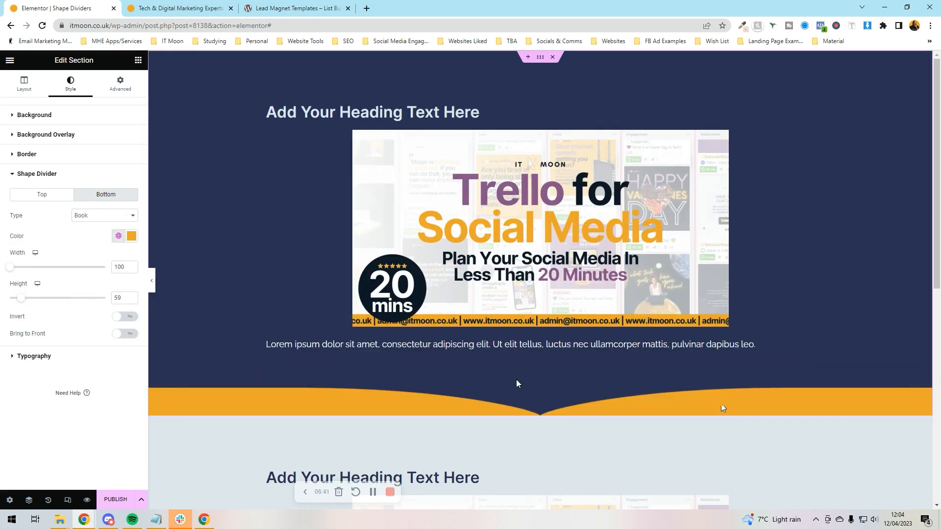
mouse_move(347, 392)
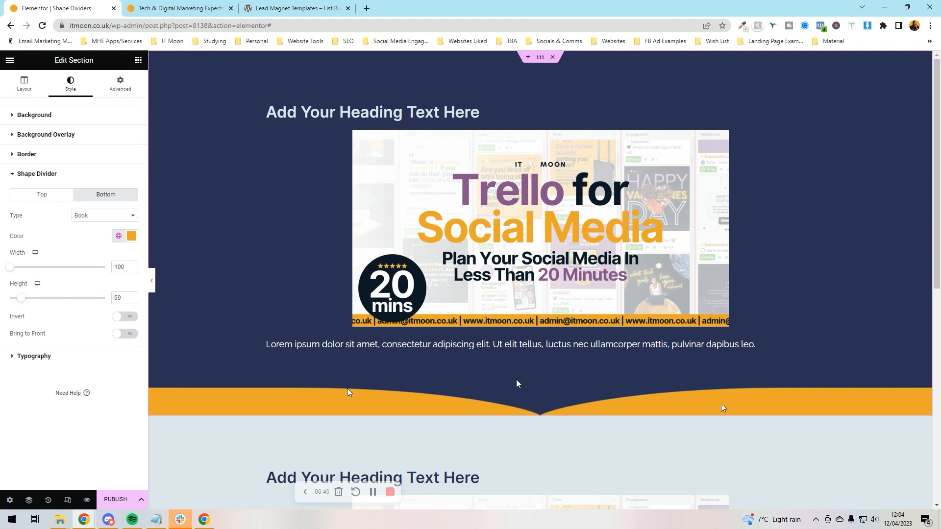
scroll("down", 3)
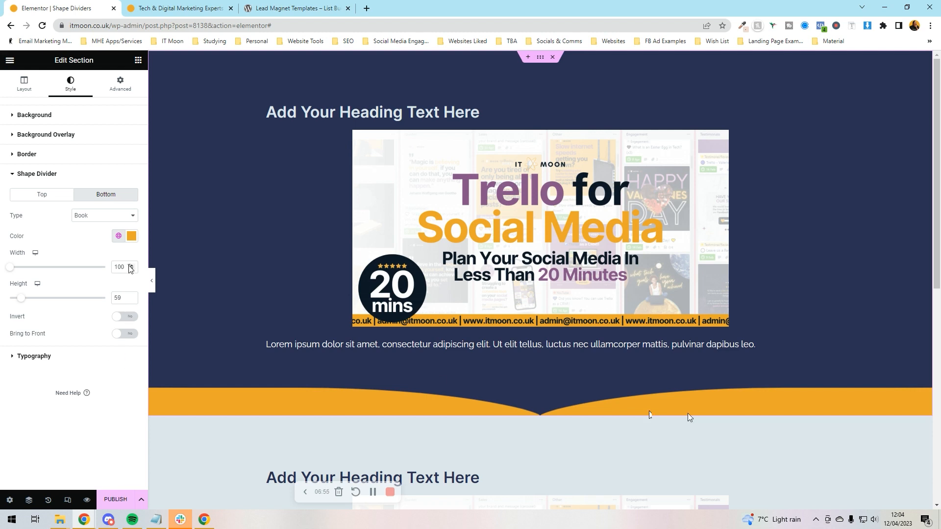
left_click(118, 236)
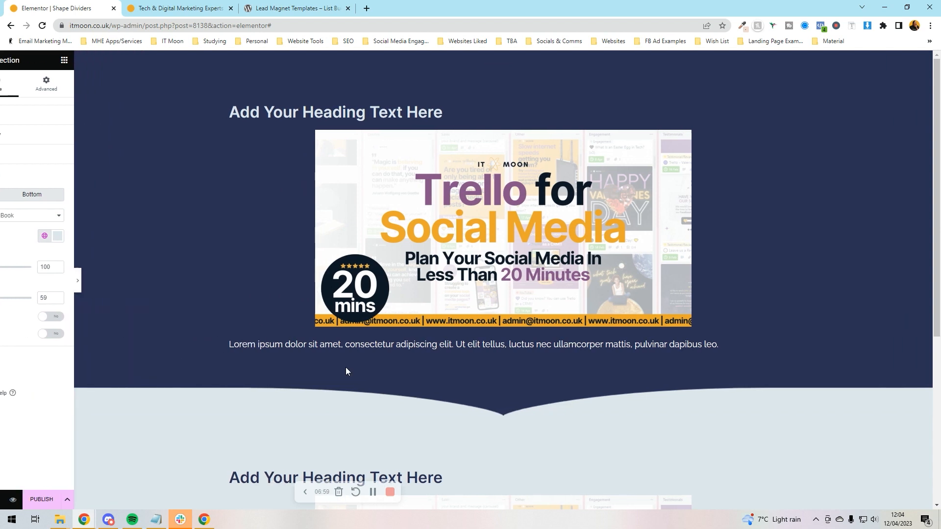
Scroll through the full-width preview, then return to the Elementor editing tab
scroll("down", 3)
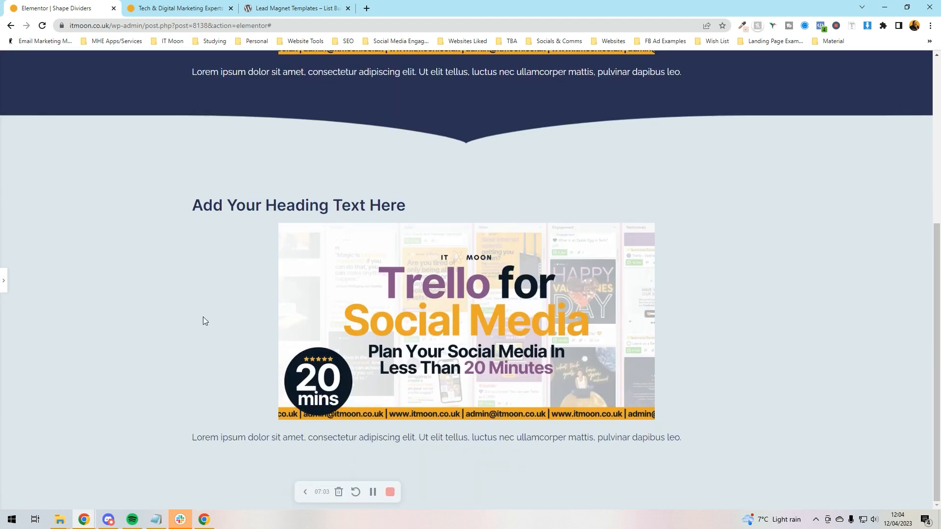
scroll("down", 3)
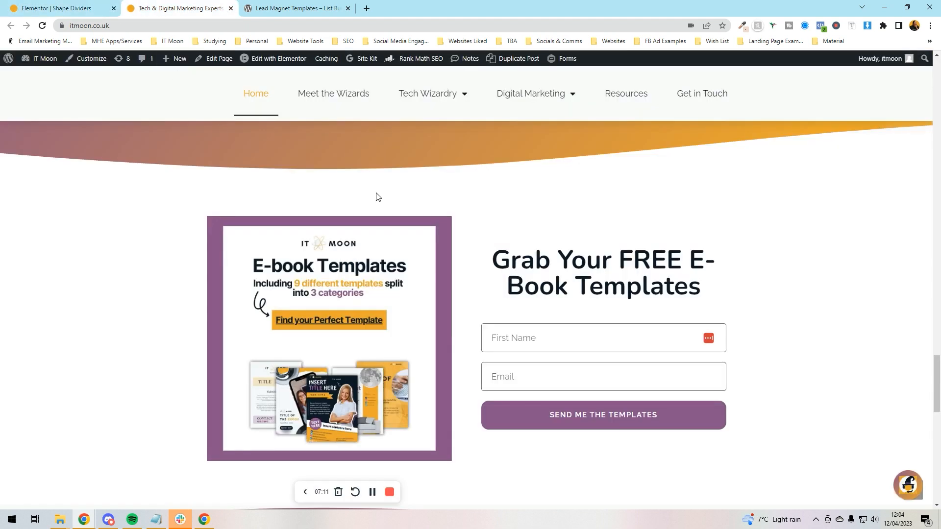
scroll("up", 3)
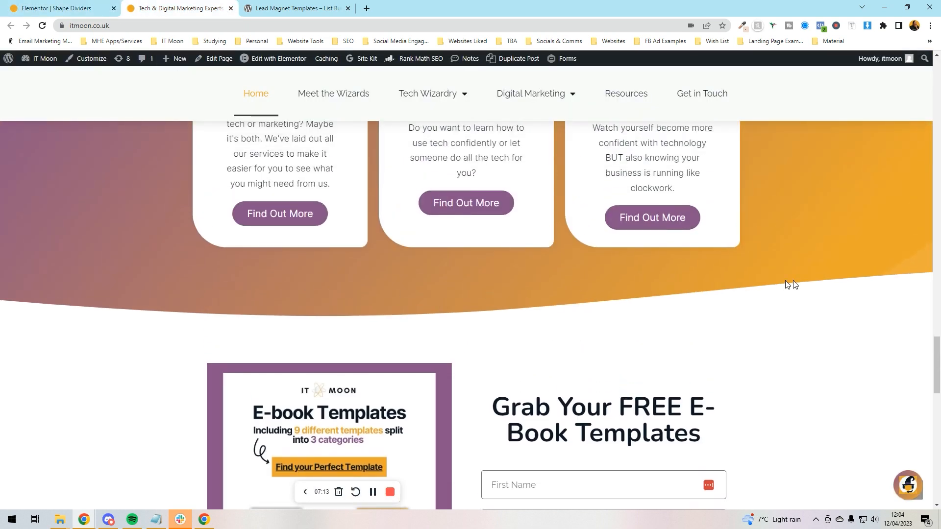
left_click(295, 8)
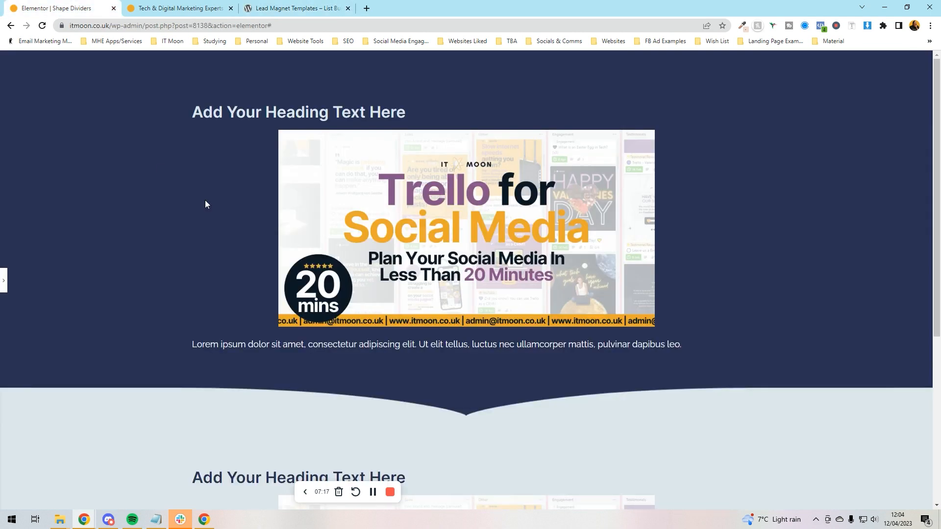
mouse_move(766, 312)
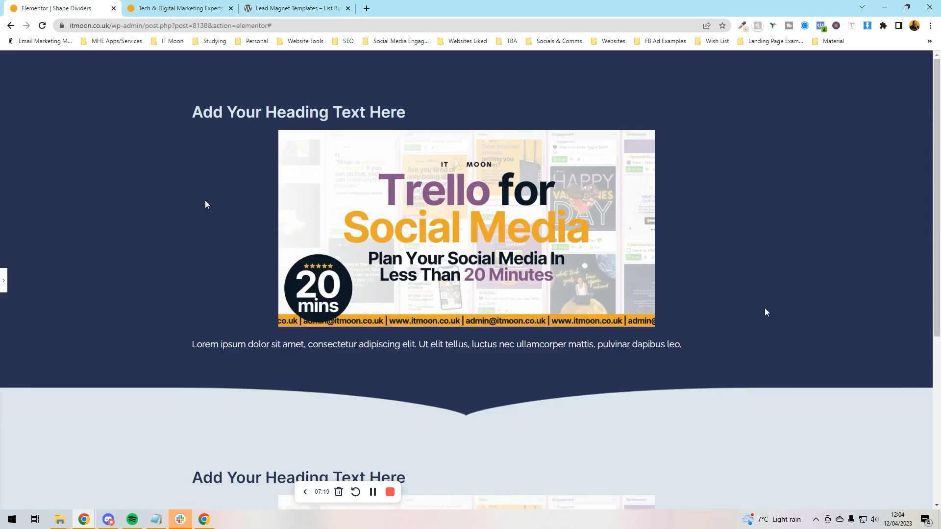